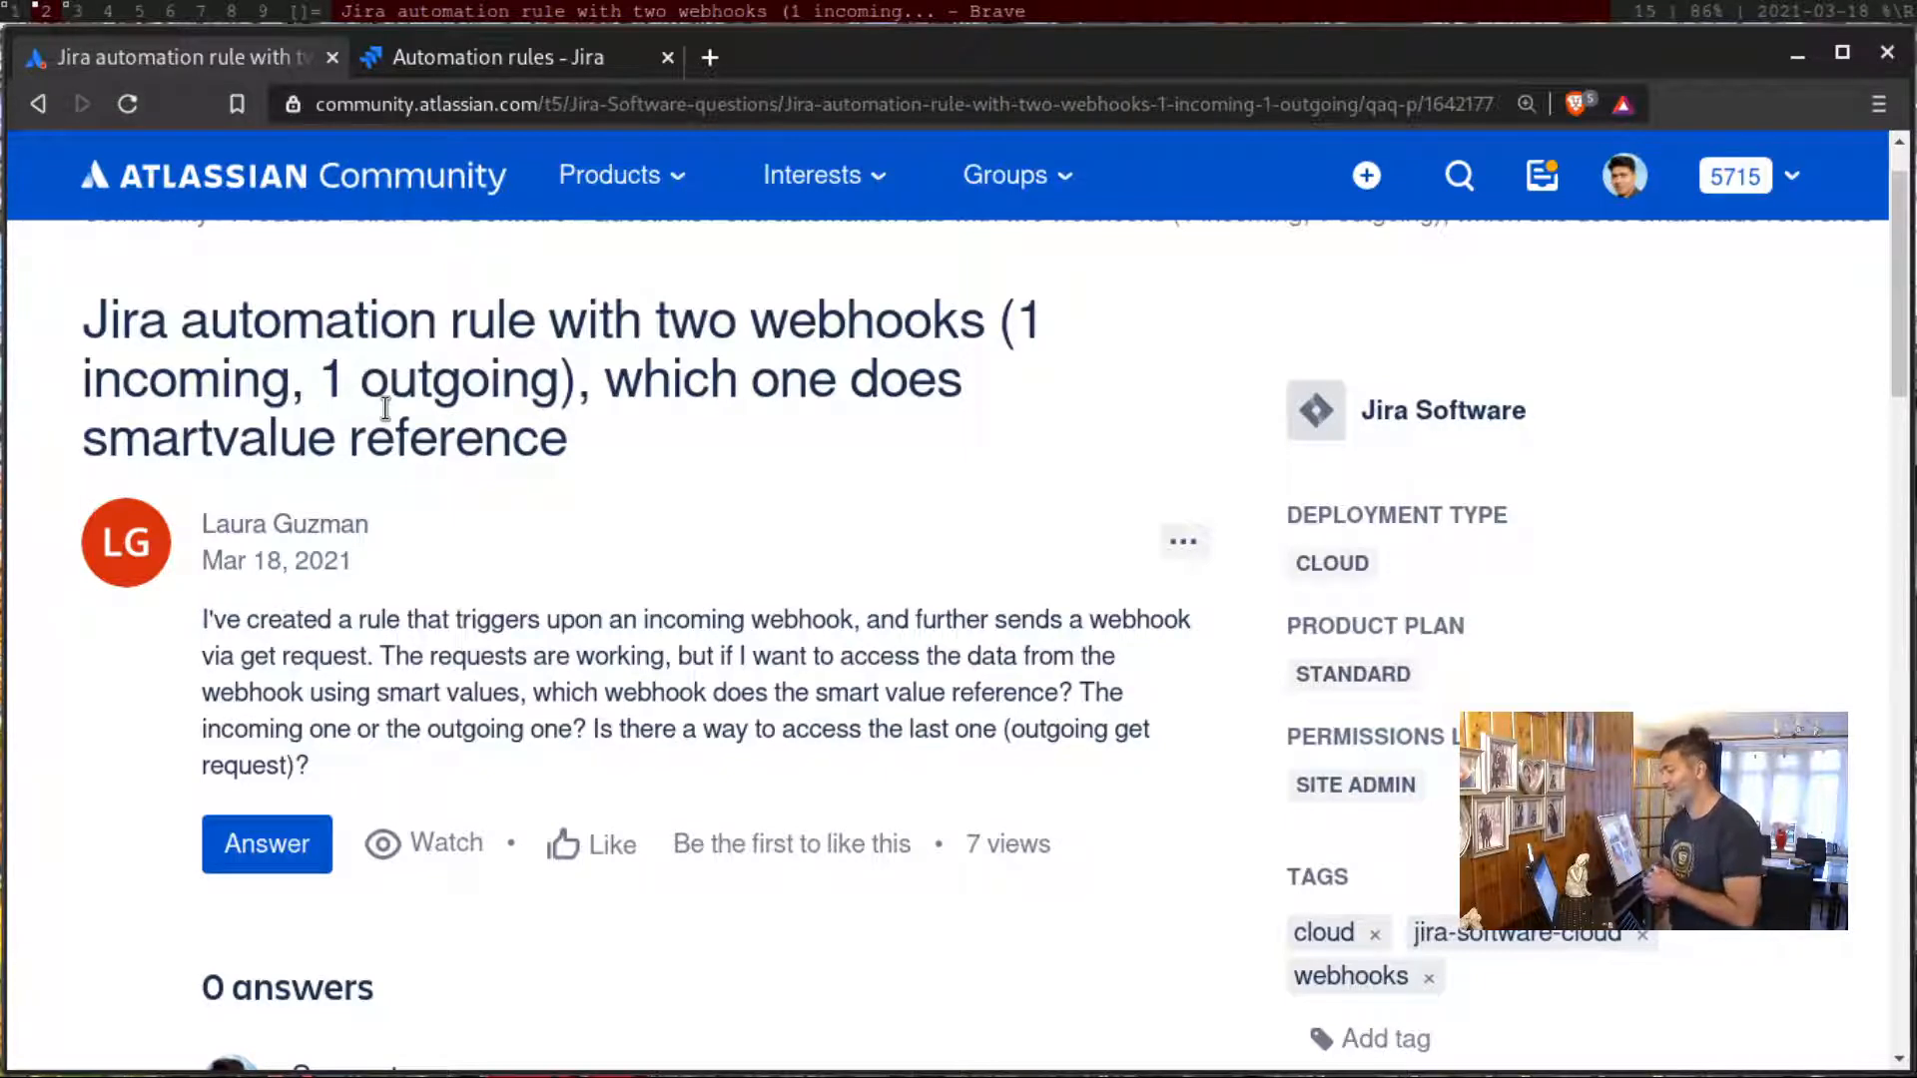
# - Switch to the 'Automation rules - Jira' browser tab showing the call-REST-createProject rule
pyautogui.click(502, 56)
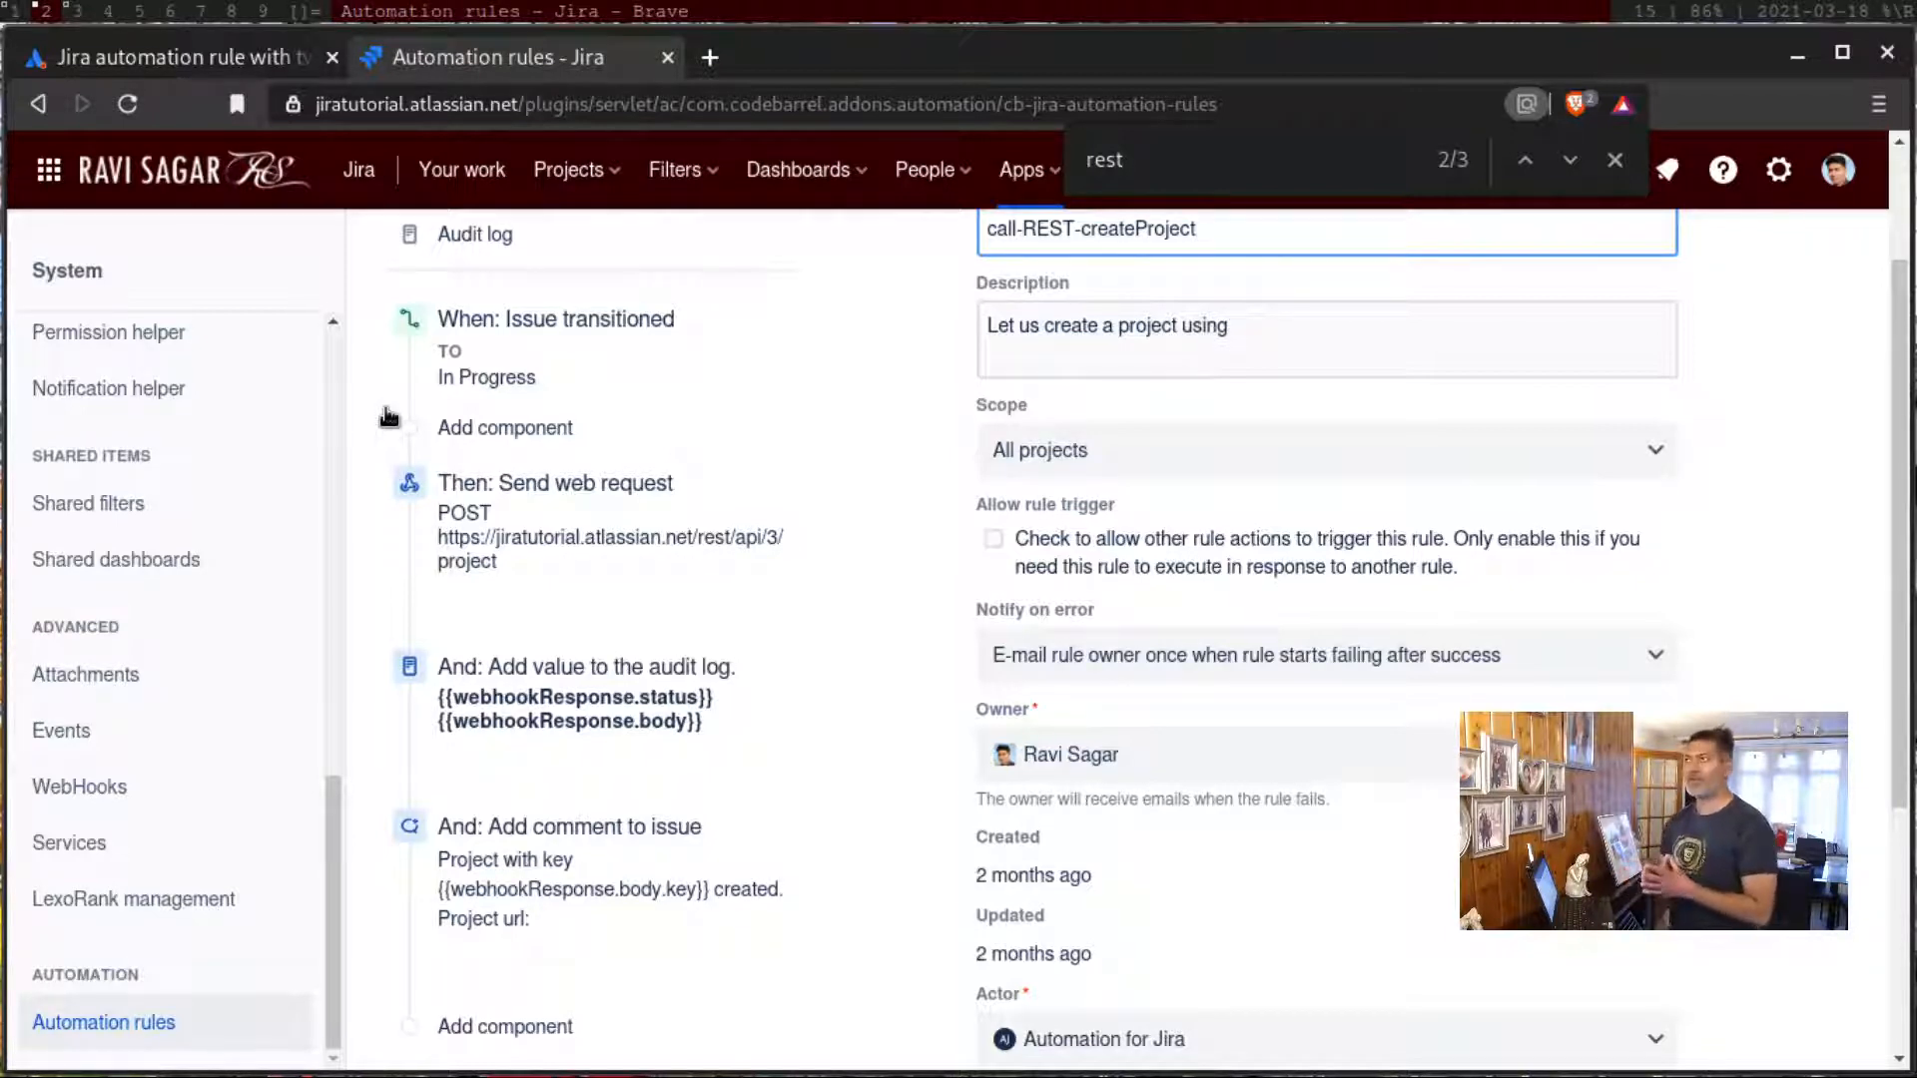
# - Return from the call-REST-createProject rule editor to the full automation rules list
pyautogui.click(1326, 228)
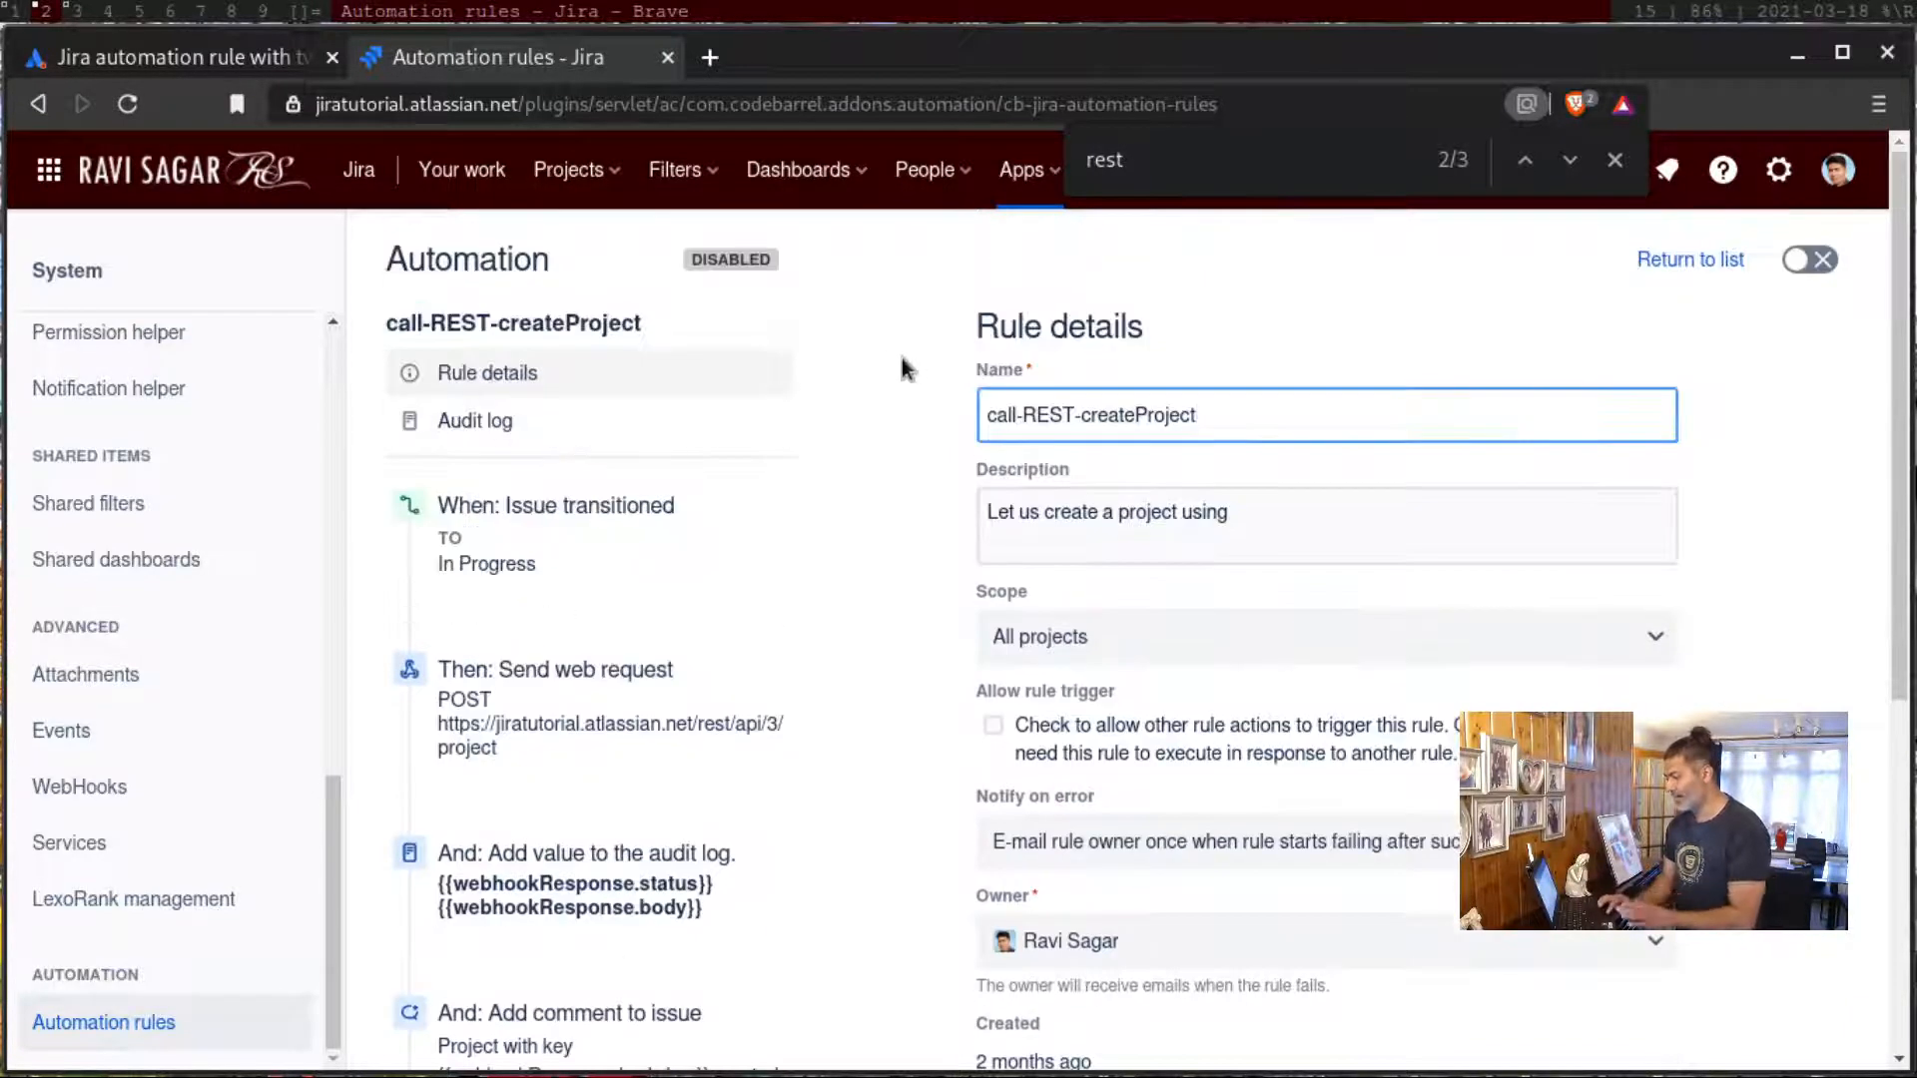
pyautogui.moveTo(1059, 368)
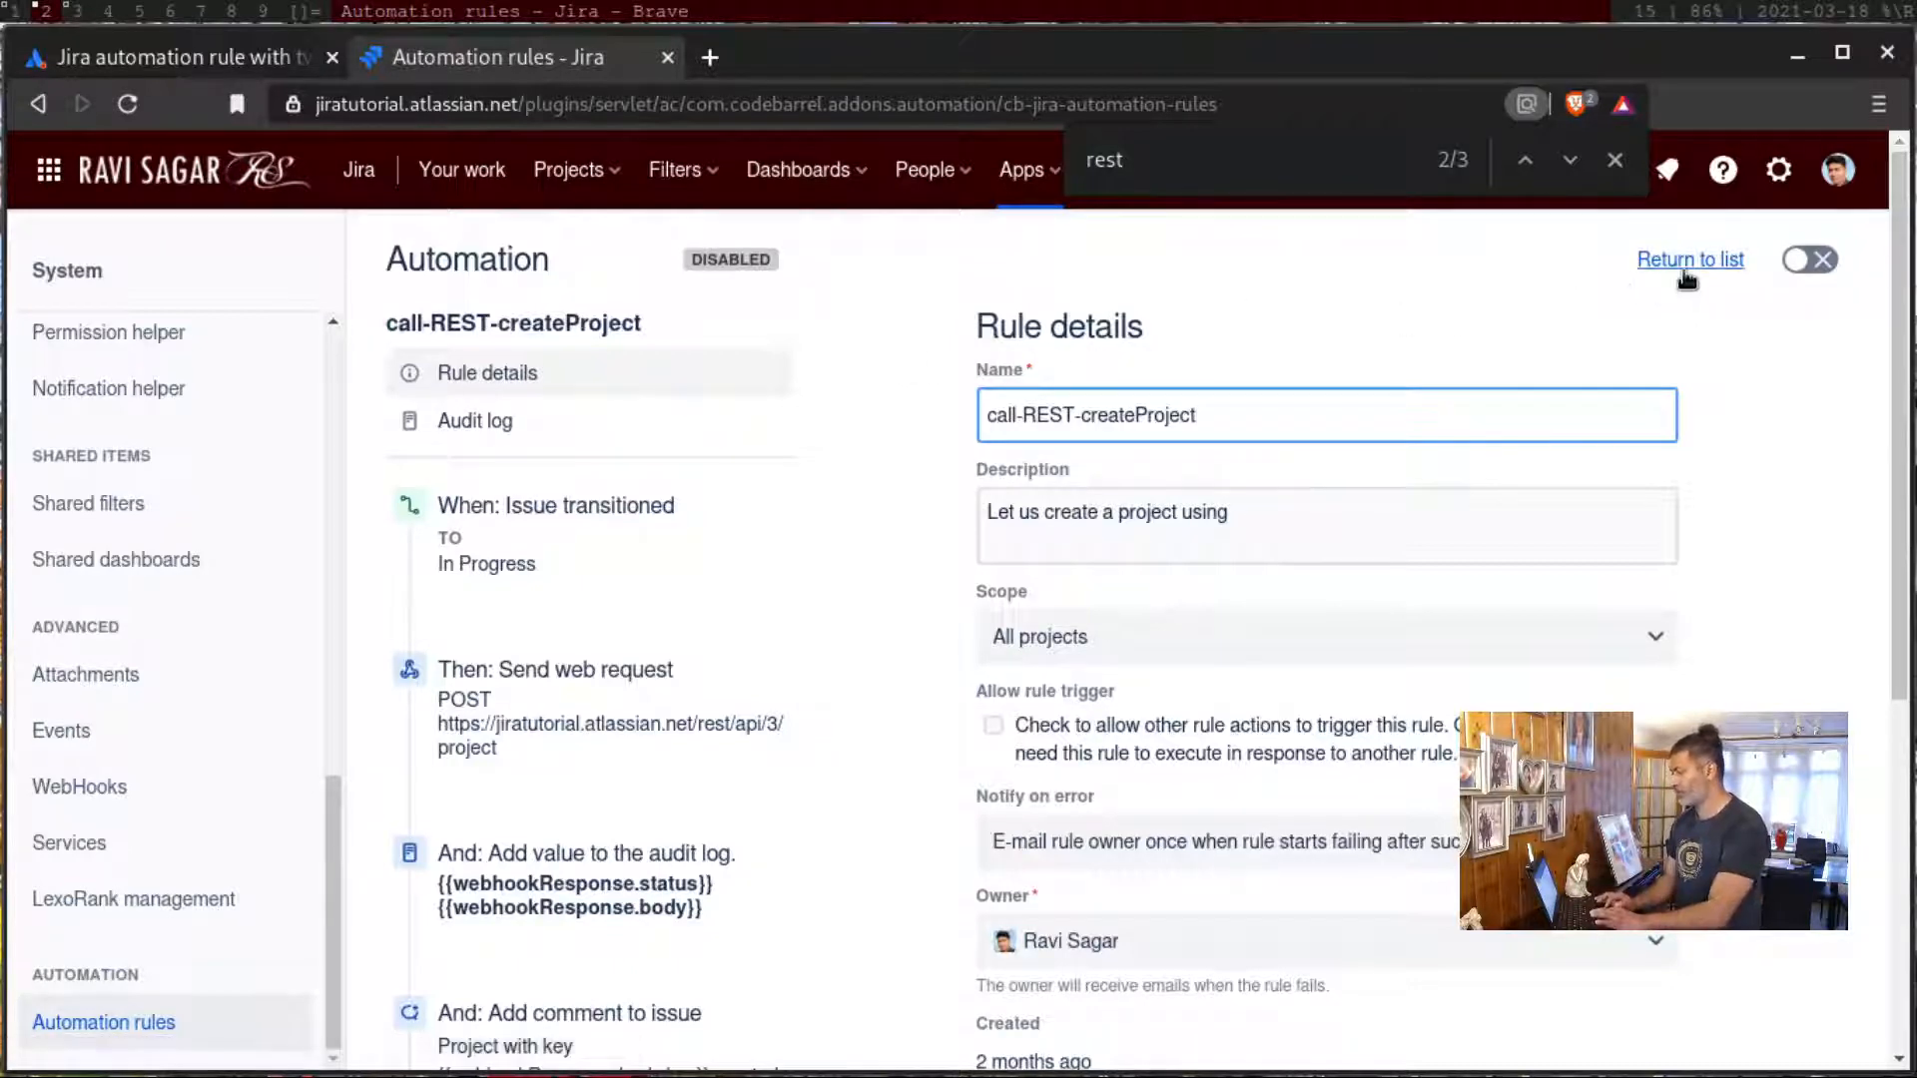
pyautogui.click(1690, 260)
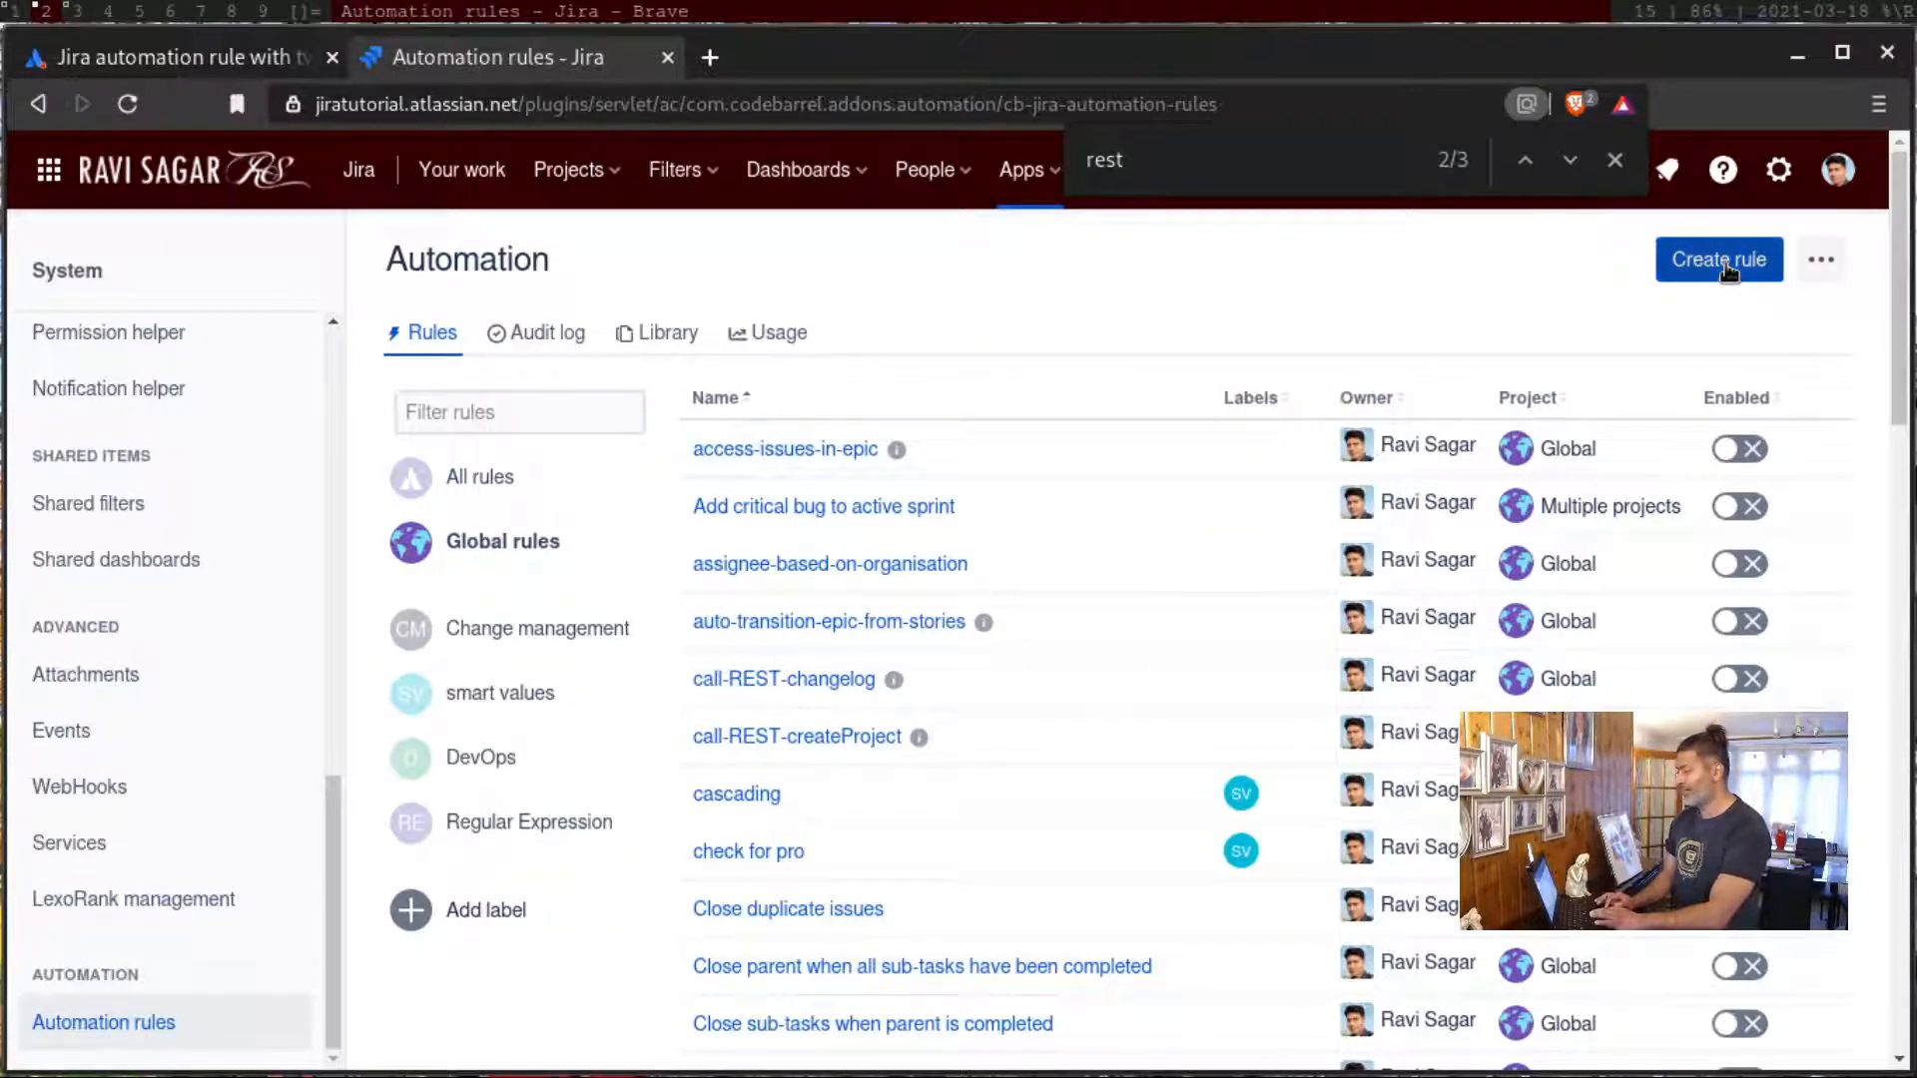
# - Create a new rule, filter triggers by 'web', and choose Incoming webhook to view its URL settings
pyautogui.click(1718, 259)
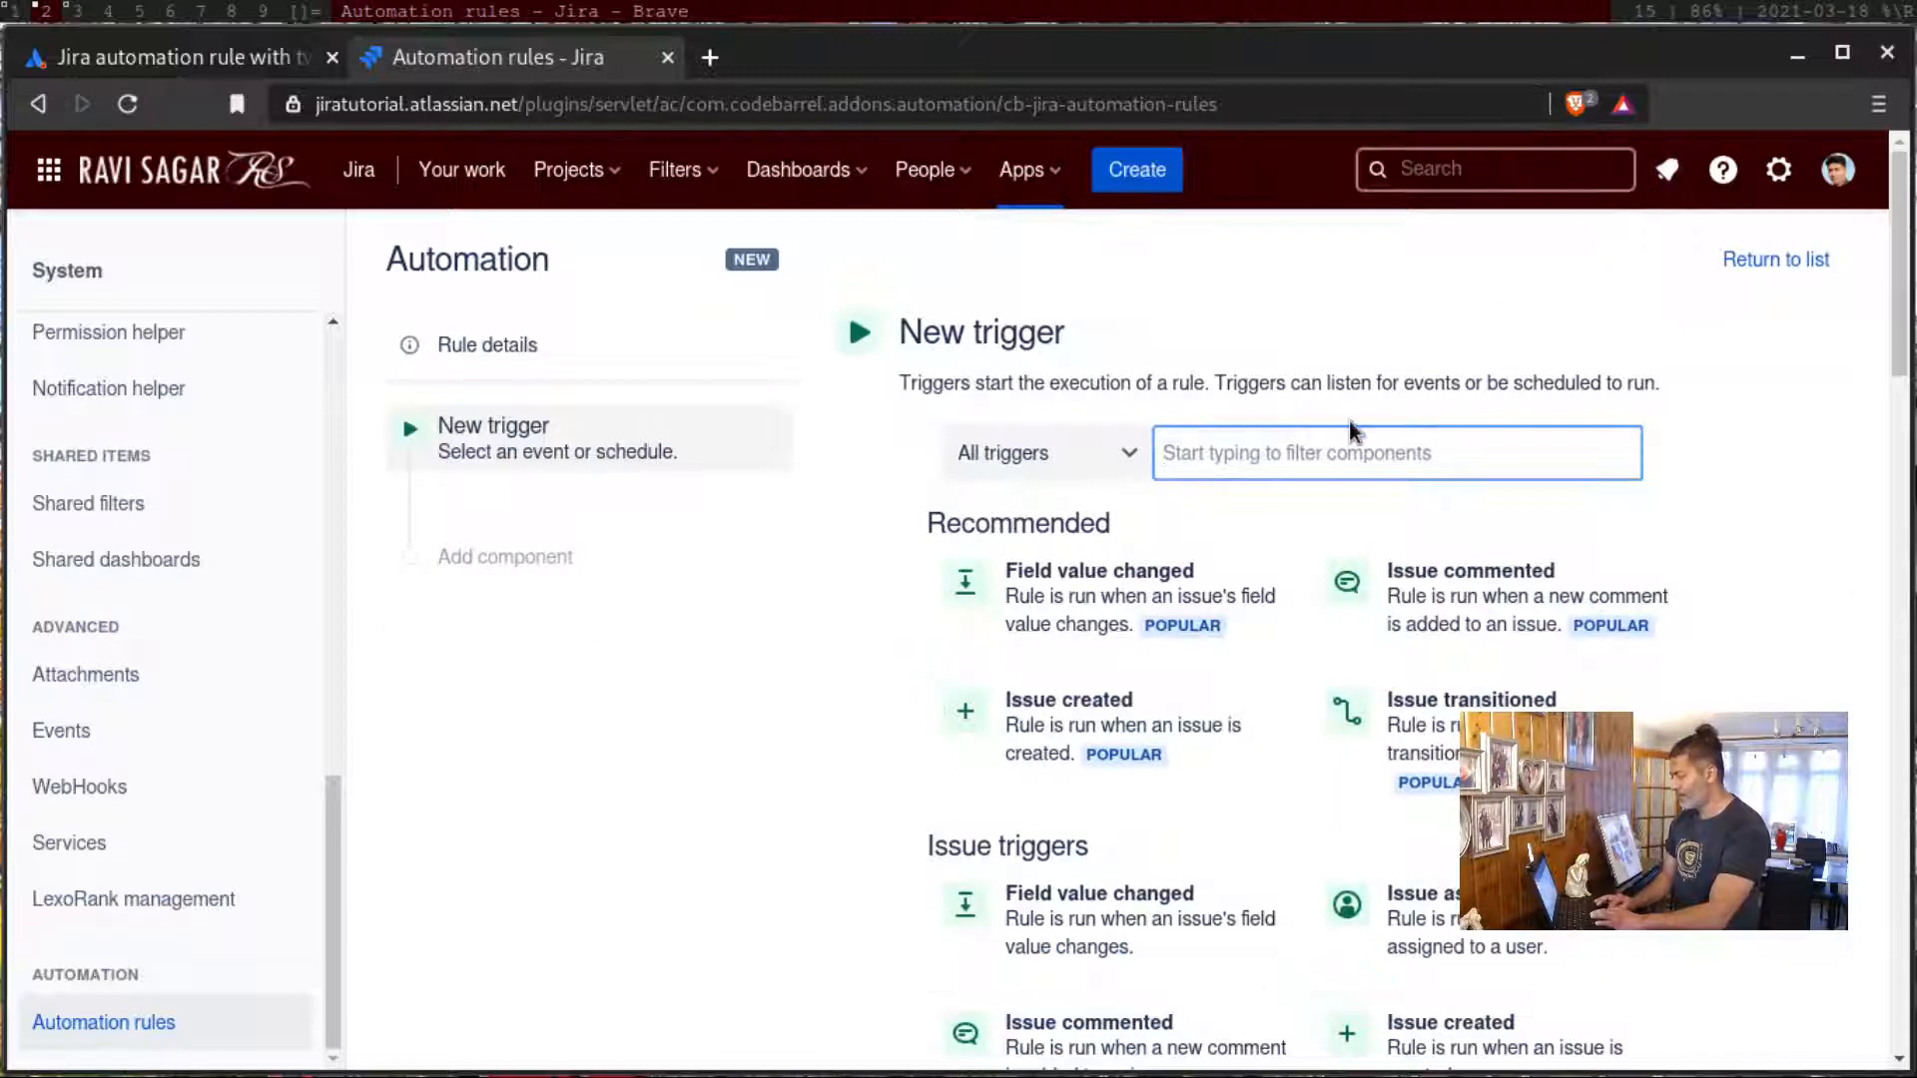
pyautogui.write('web')
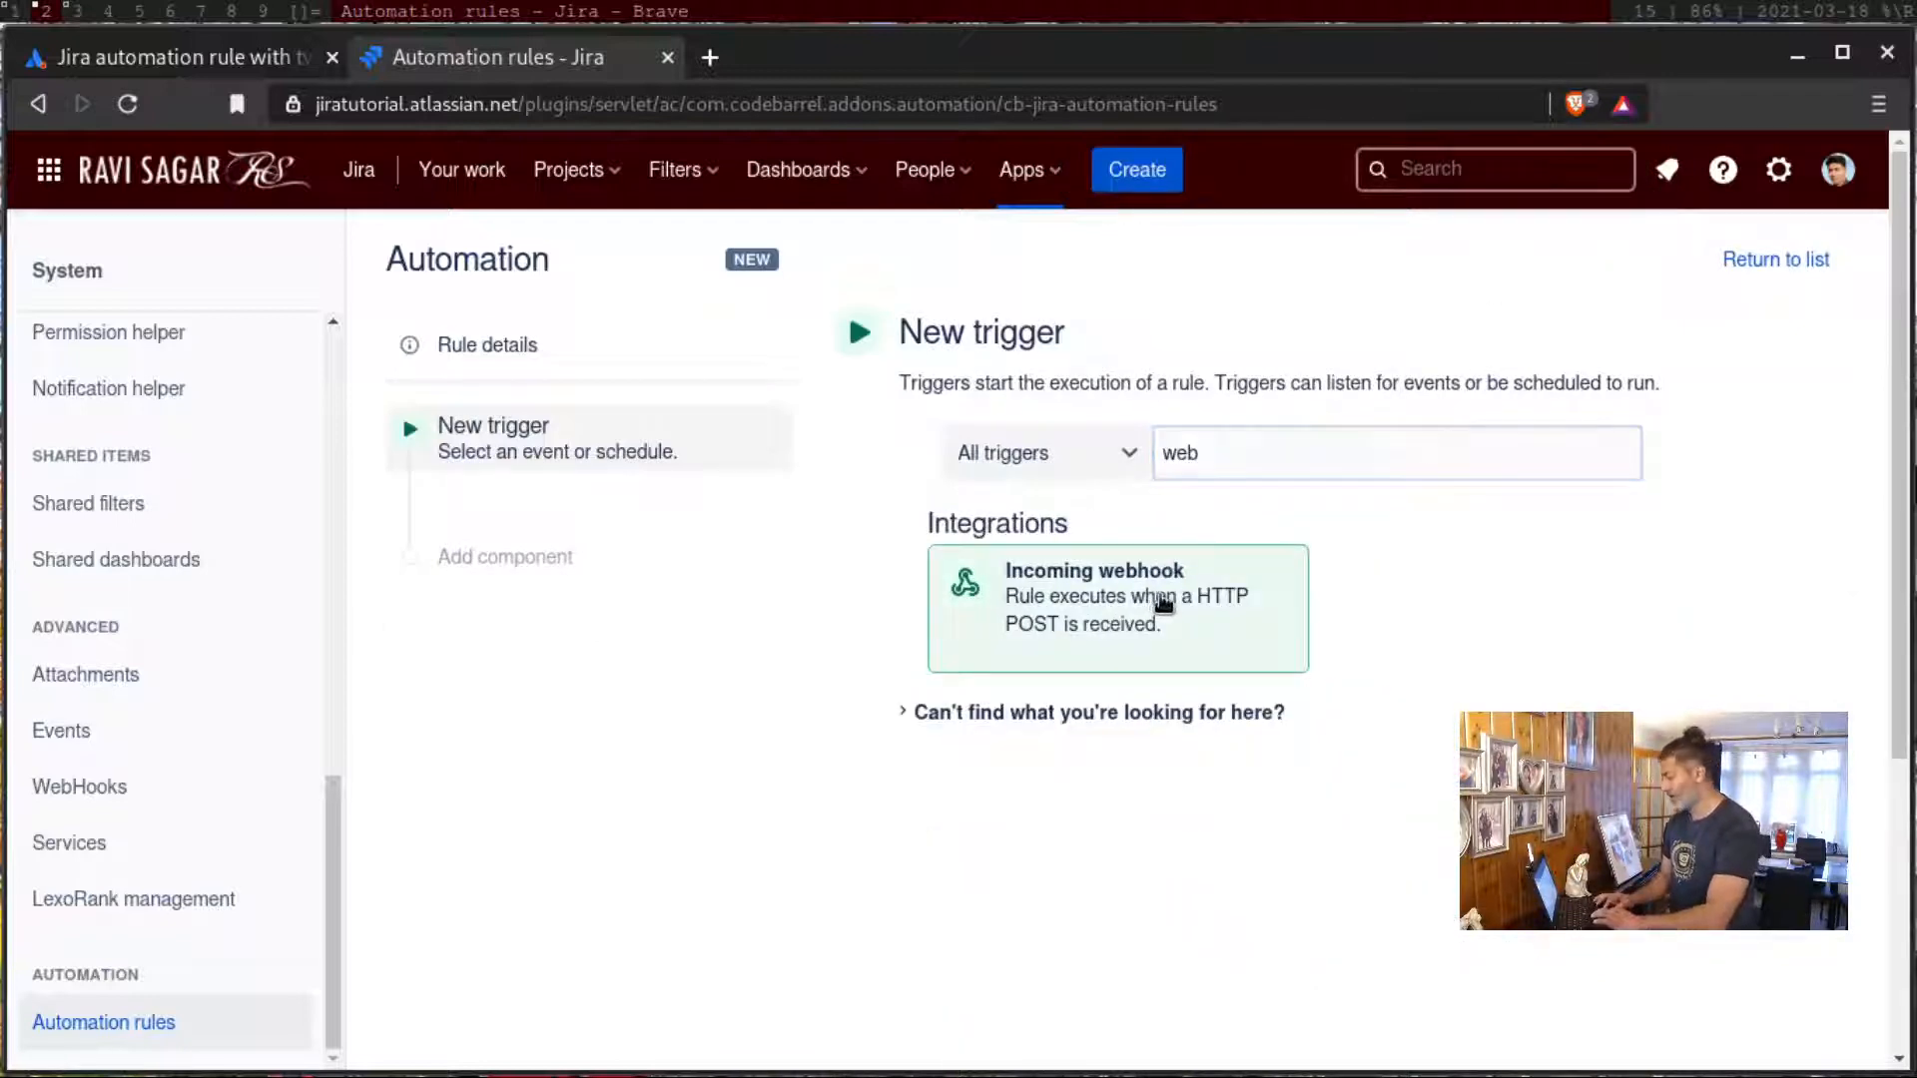
pyautogui.click(1115, 607)
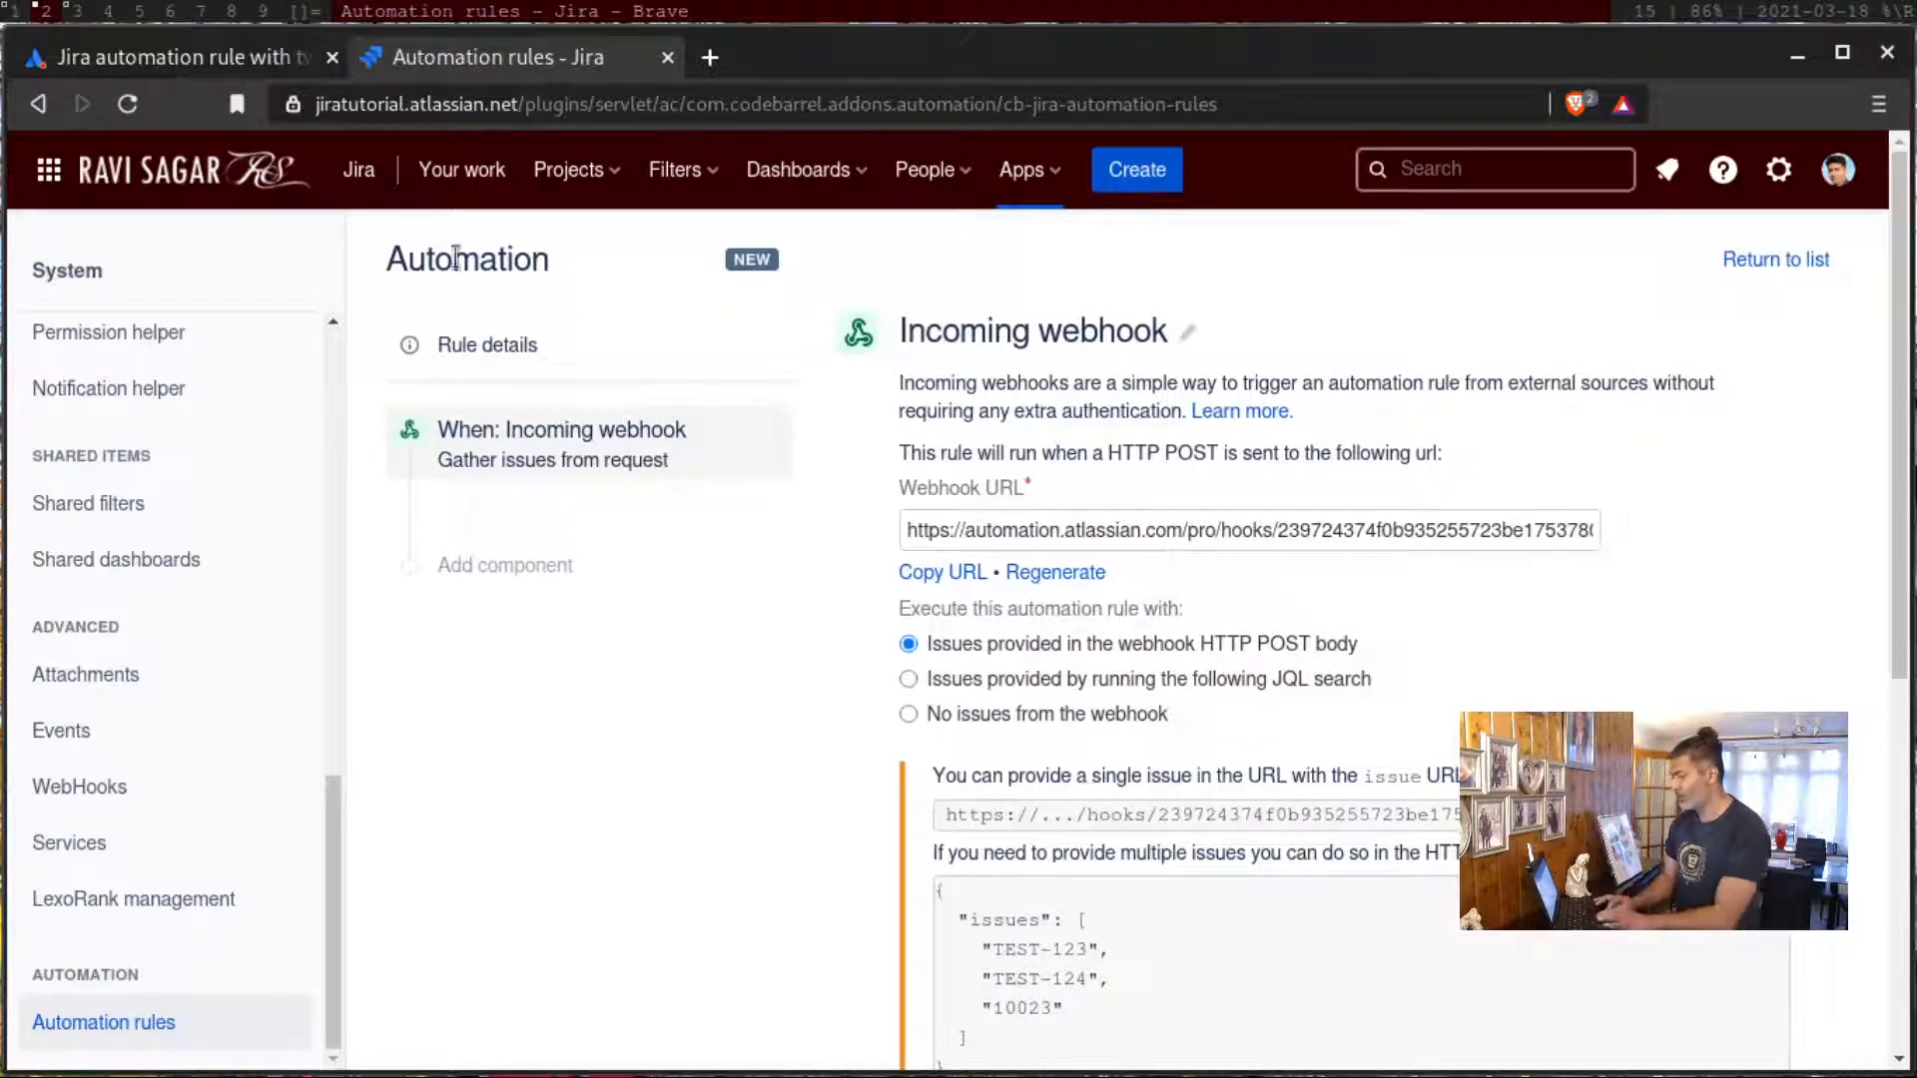
pyautogui.moveTo(38, 103)
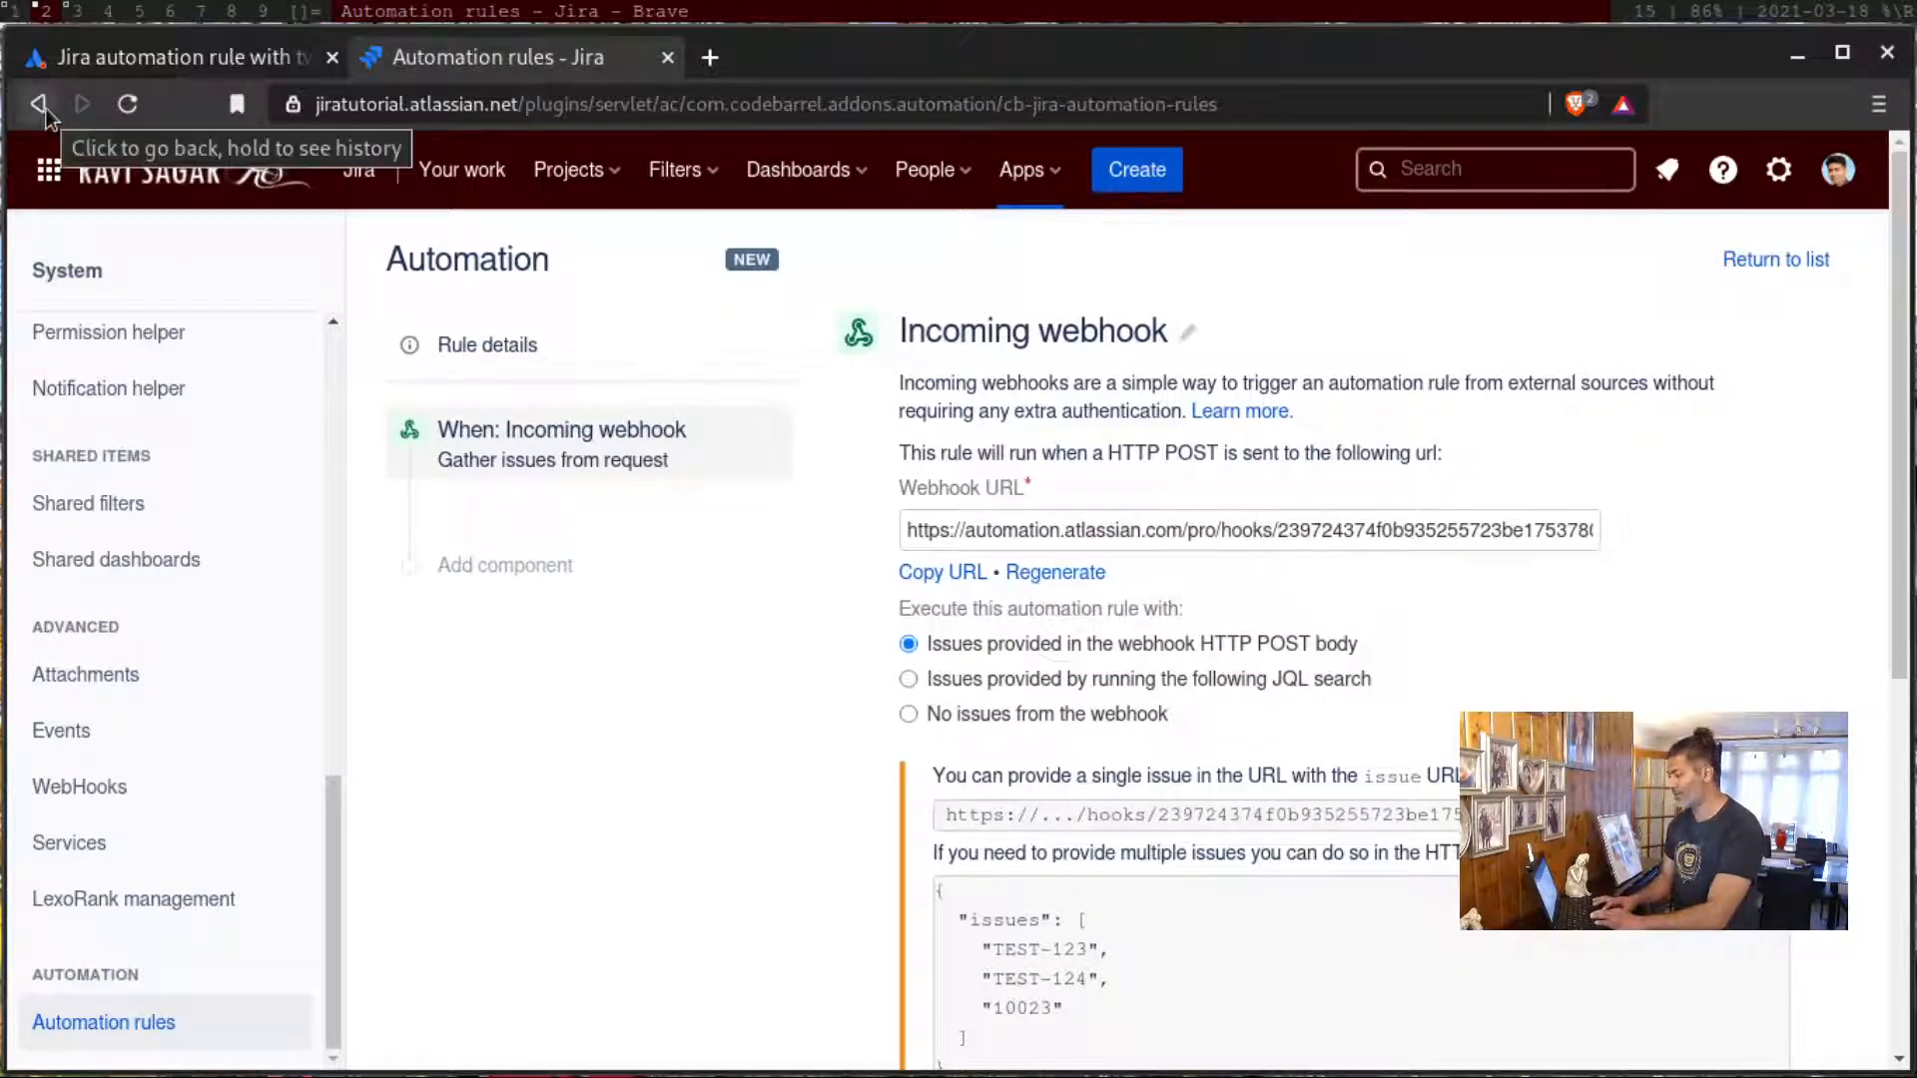
pyautogui.scroll(-3)
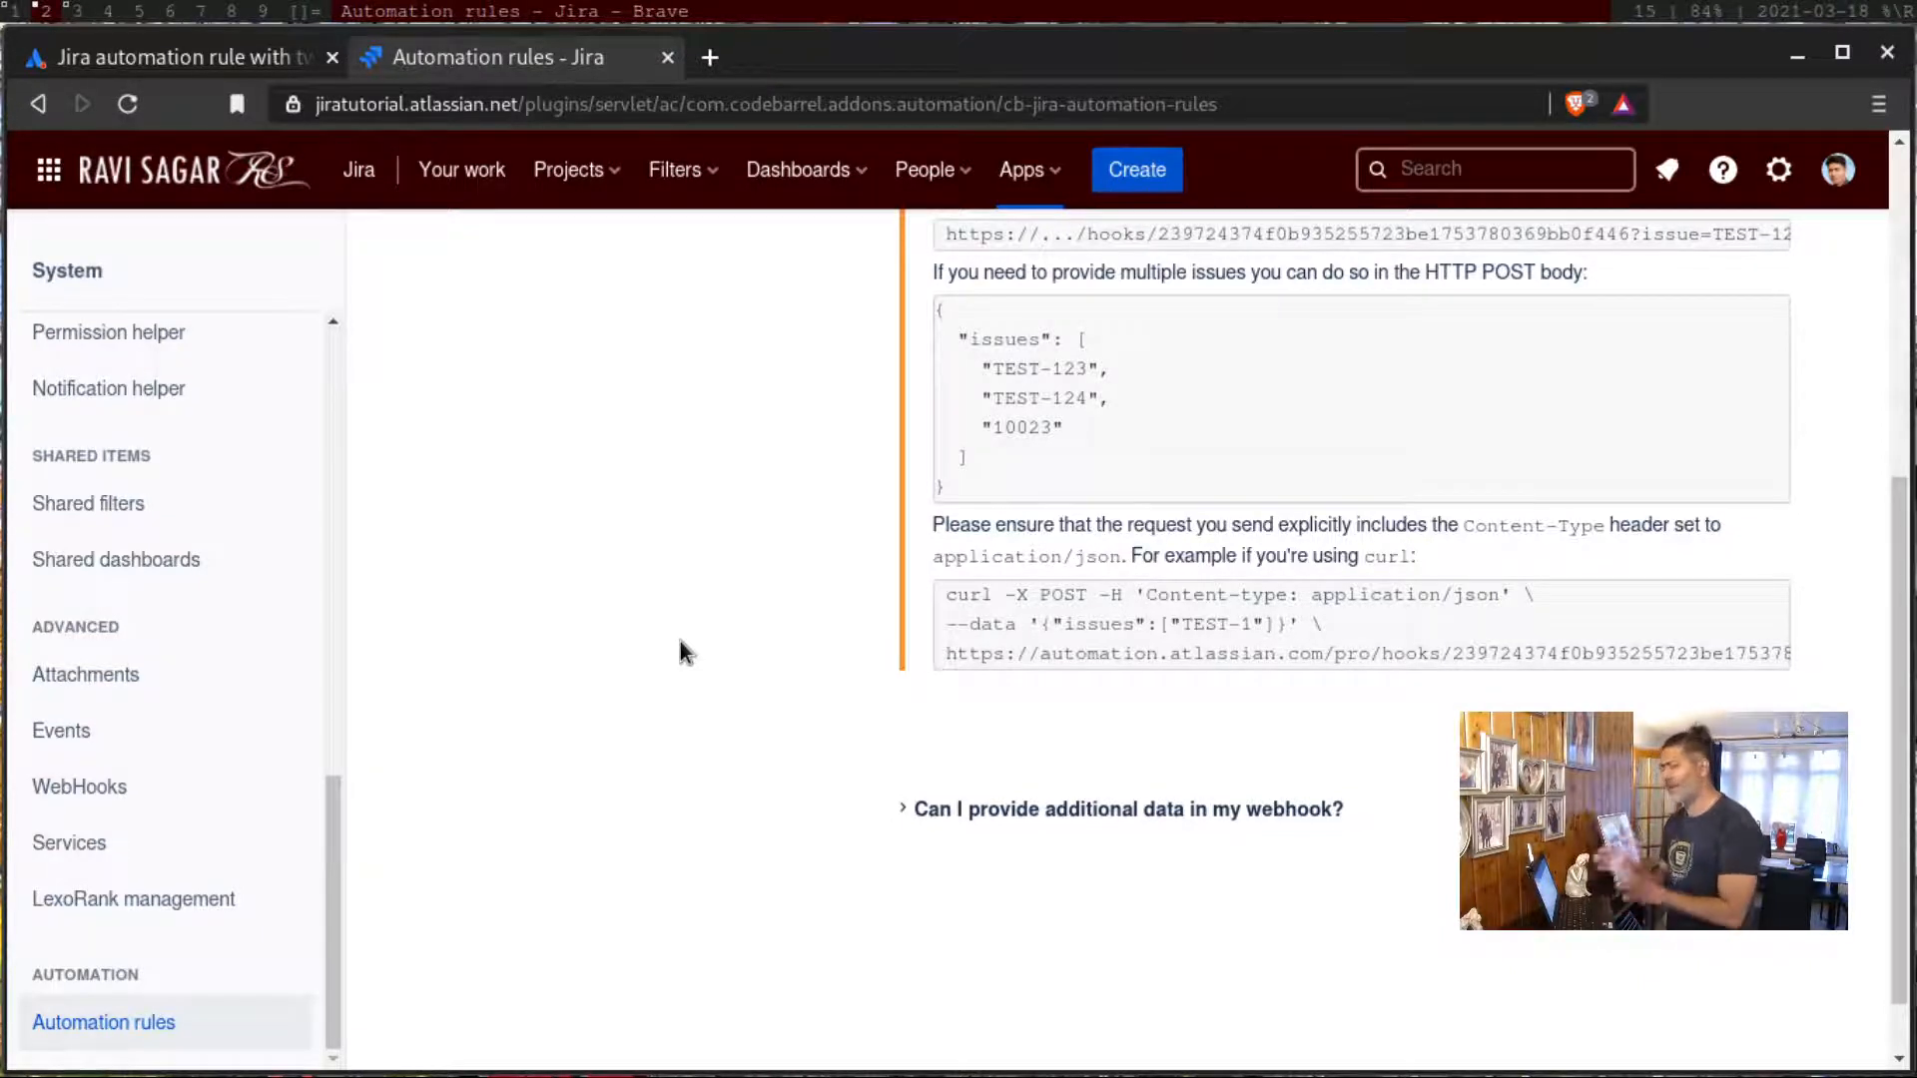
pyautogui.moveTo(372, 421)
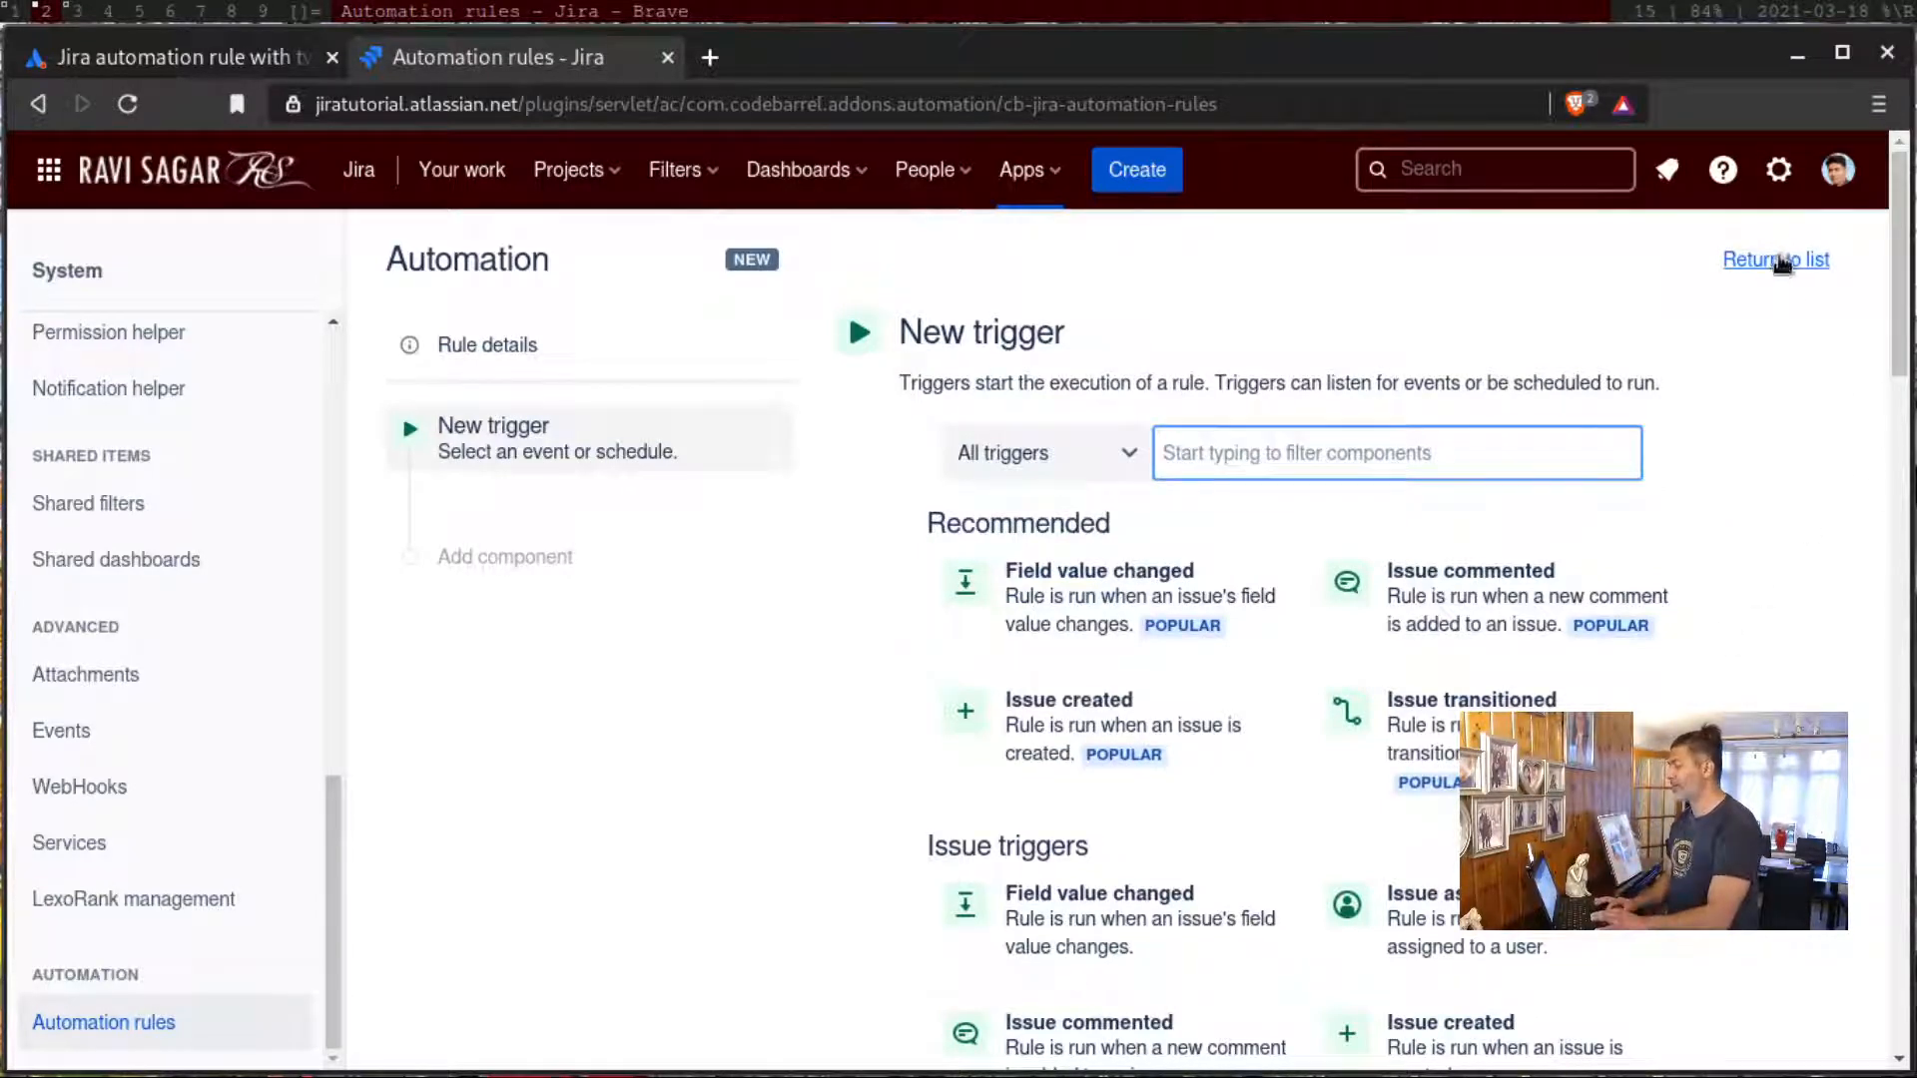
# - Discard the unsaved new rule, return to the rules list, and find rules containing 'rest'
pyautogui.click(1775, 260)
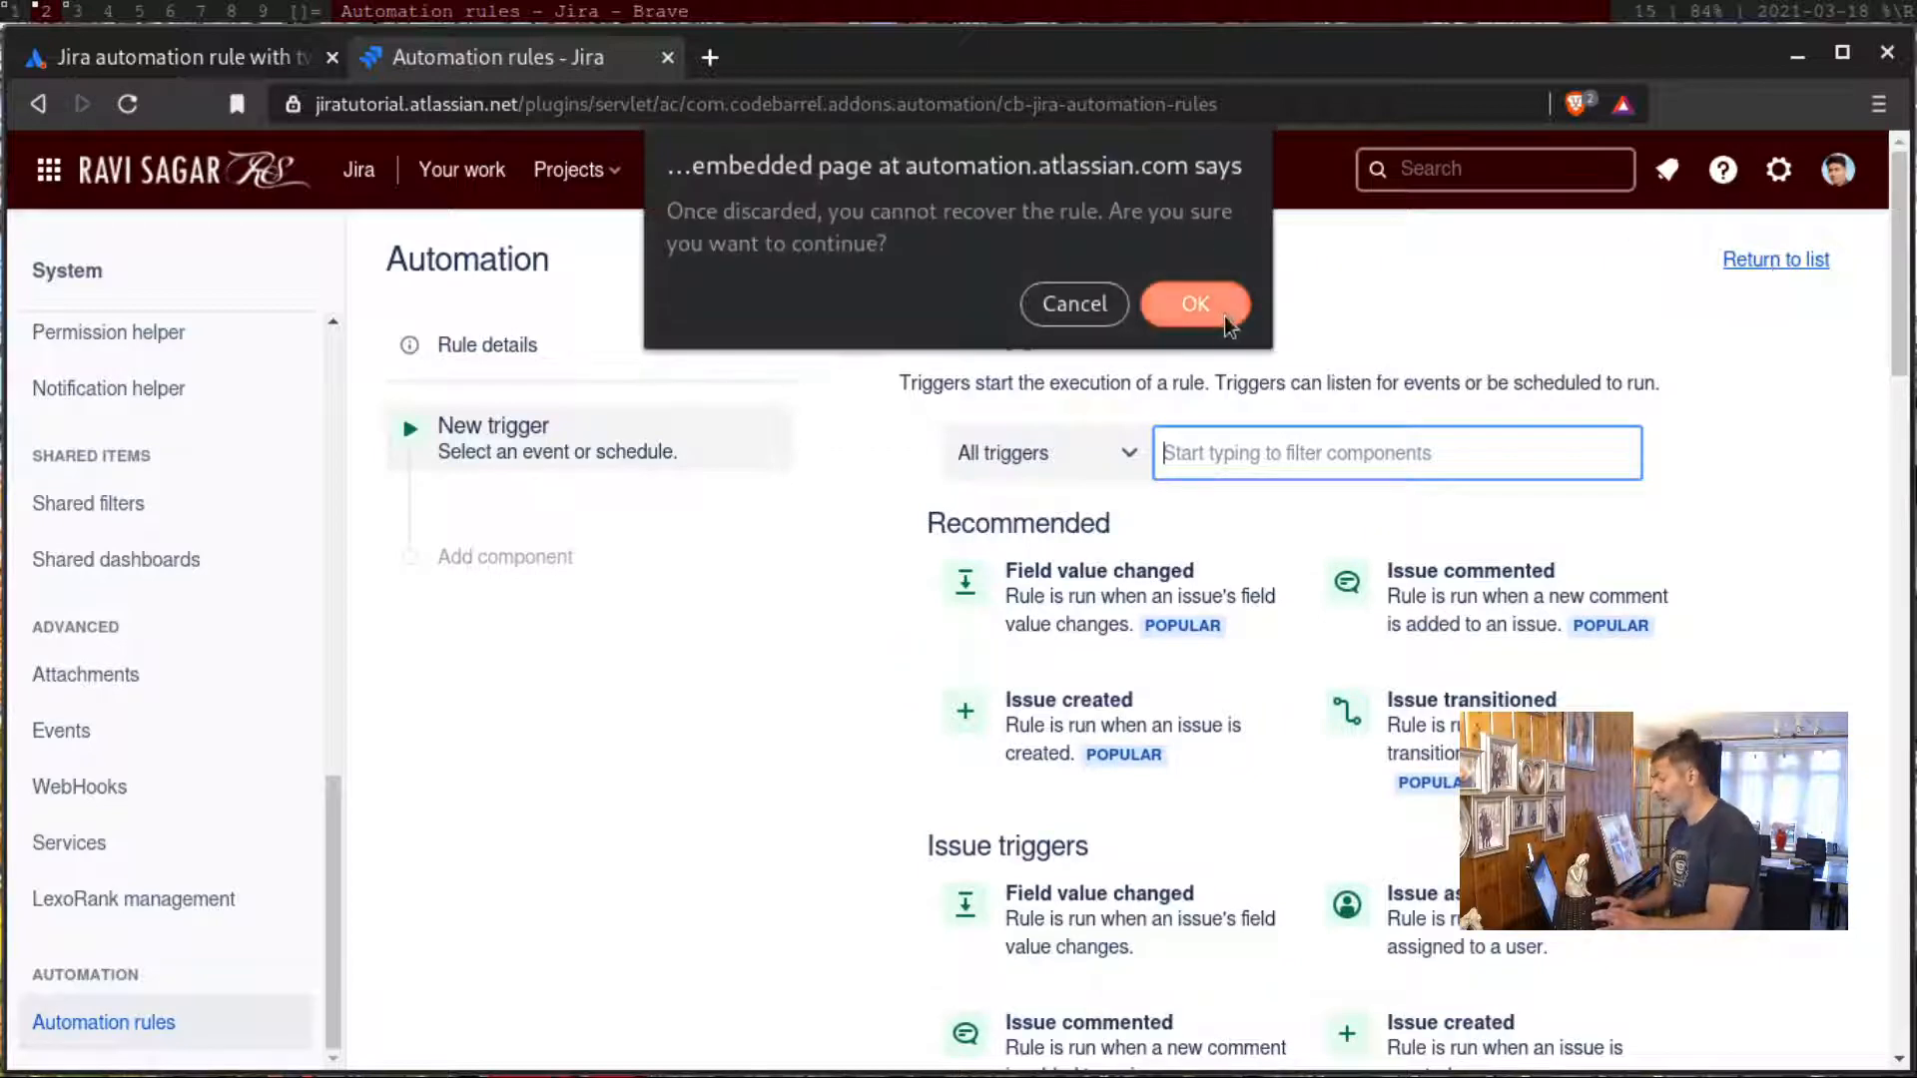
pyautogui.click(1194, 303)
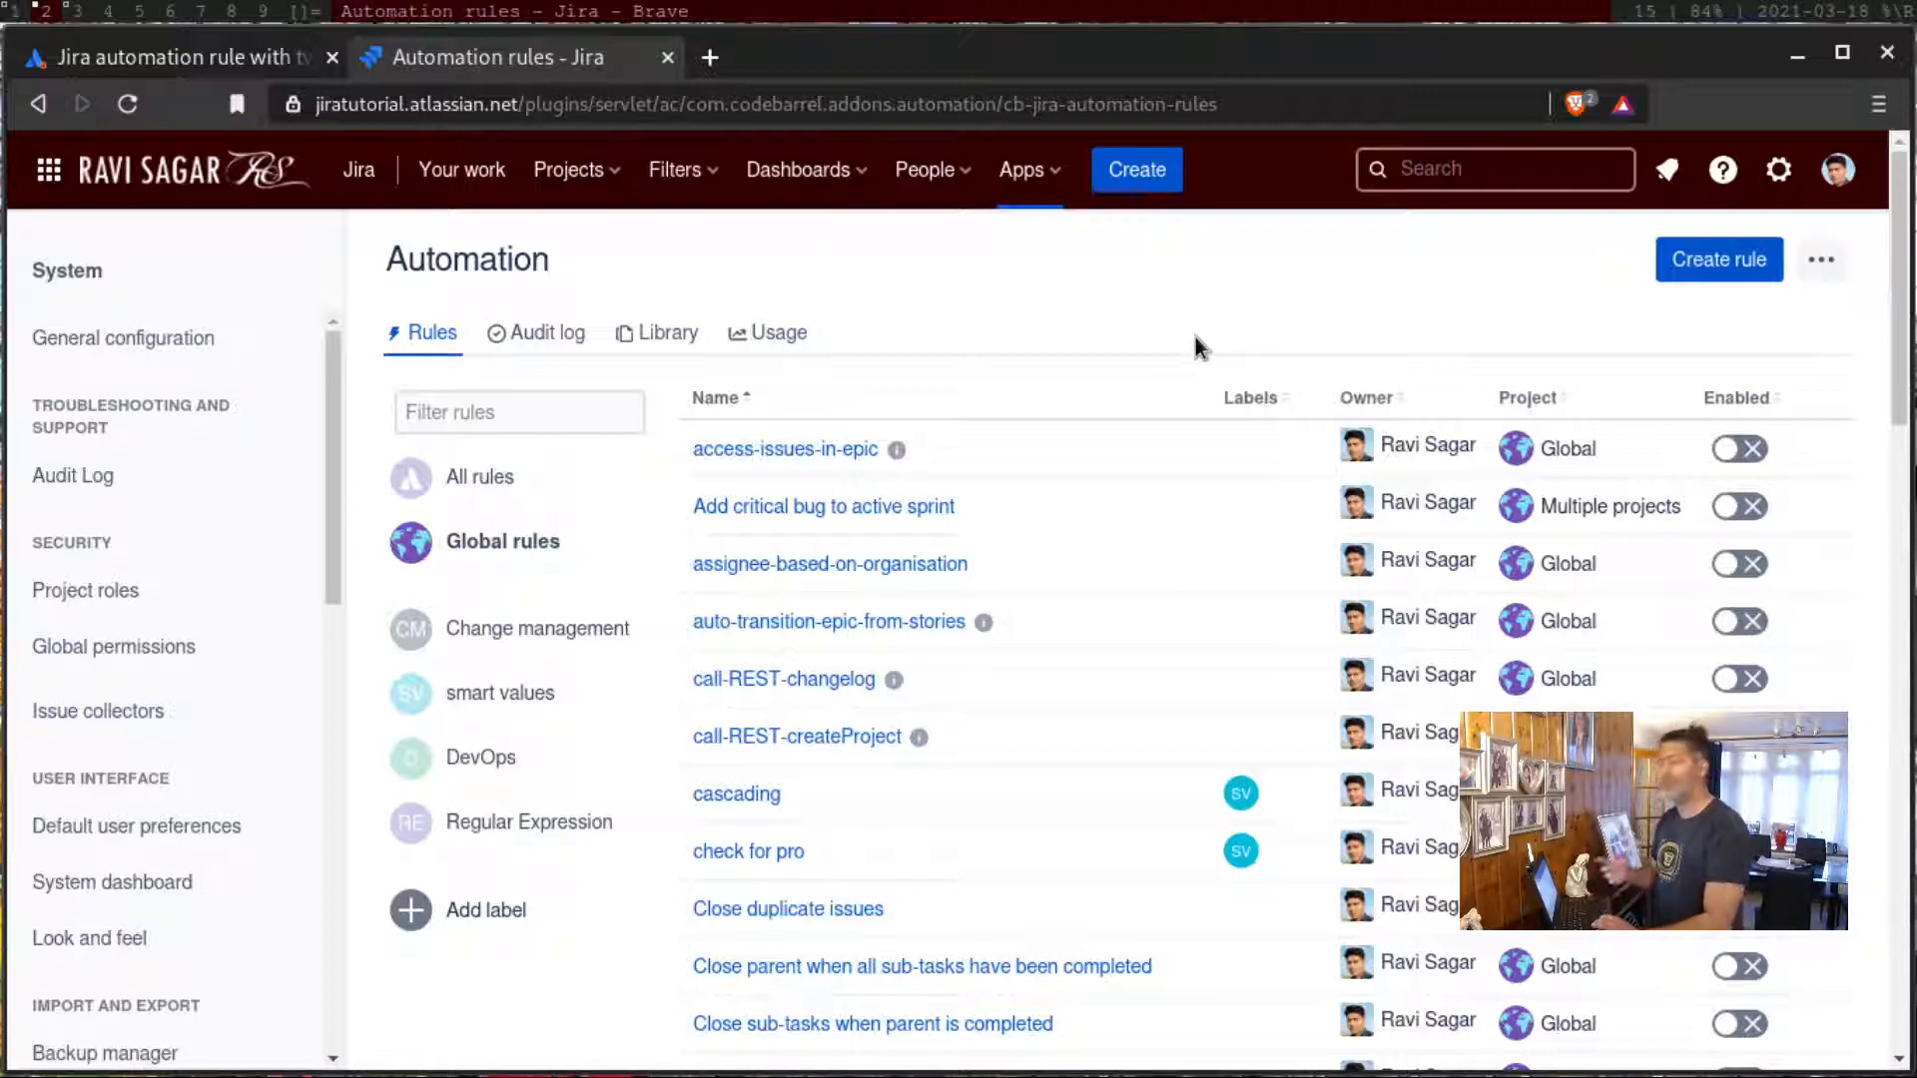
pyautogui.write('rest')
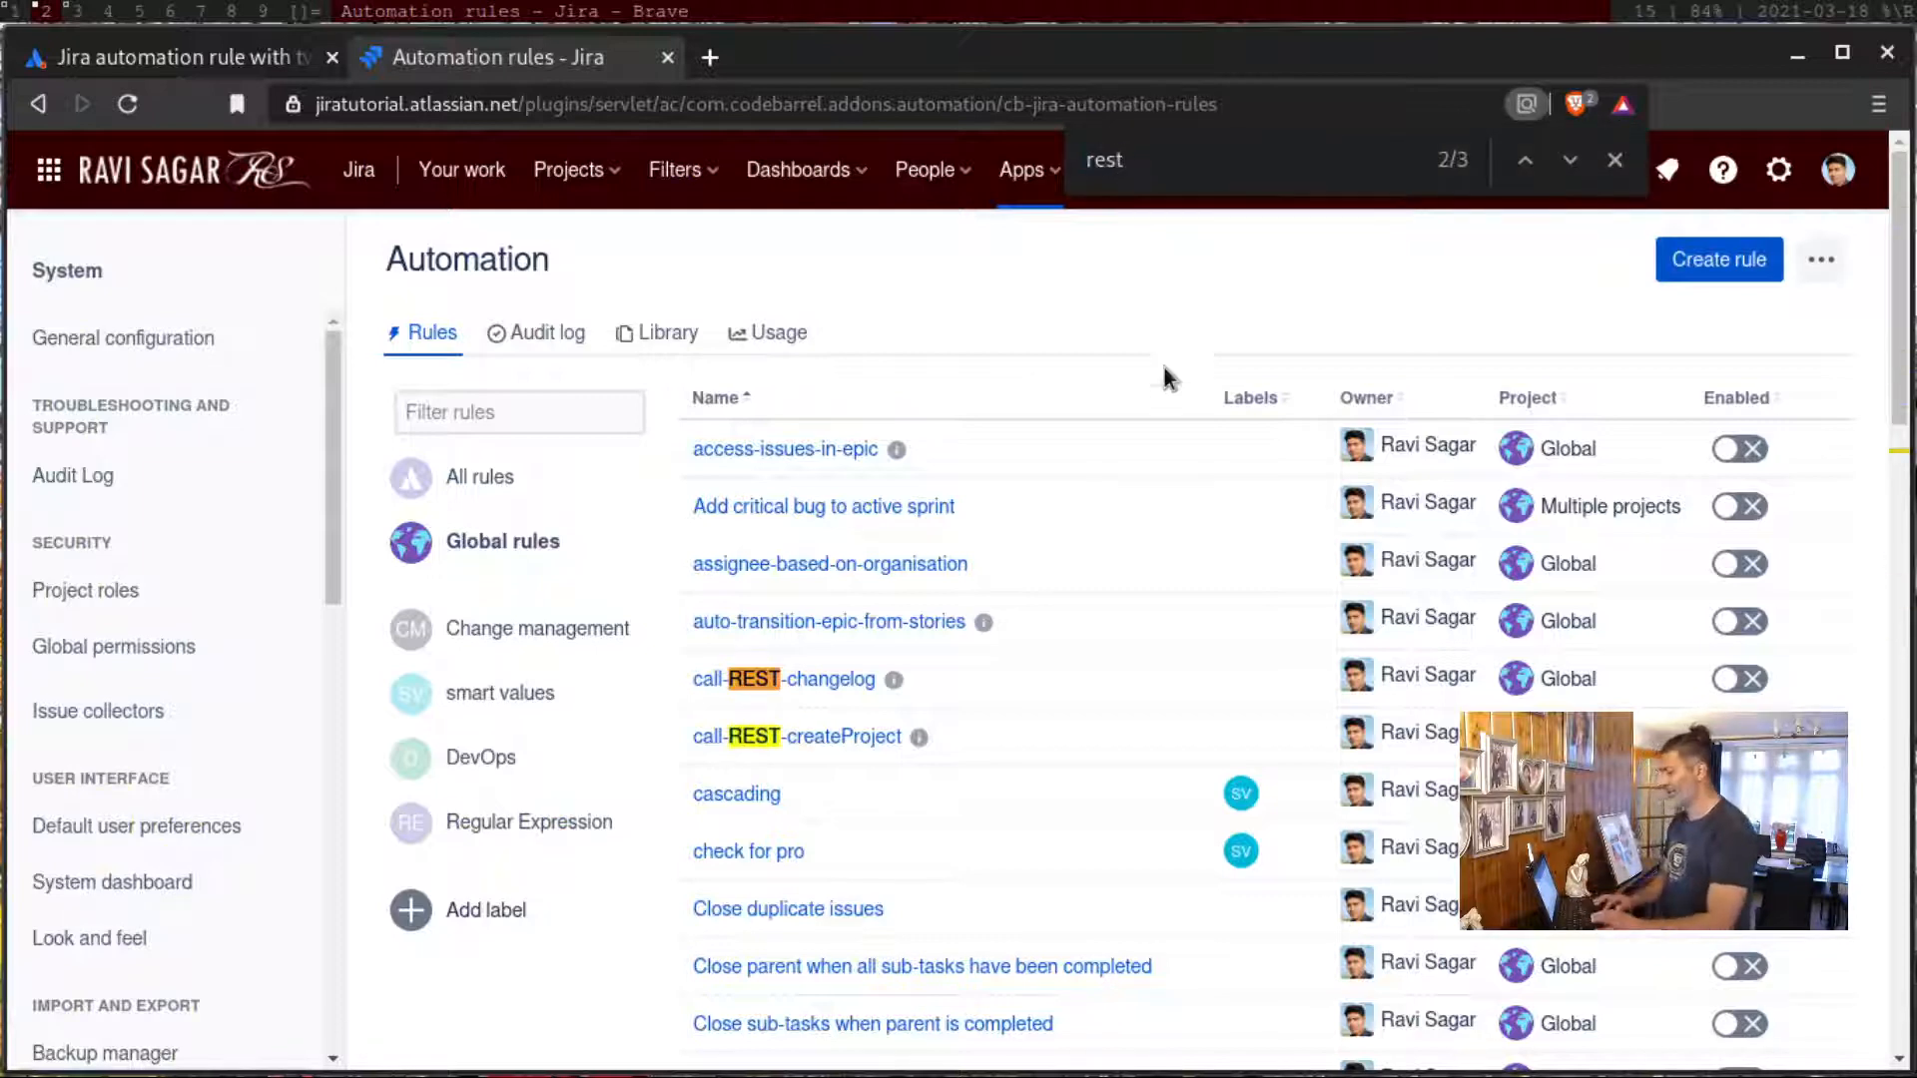
pyautogui.moveTo(785, 679)
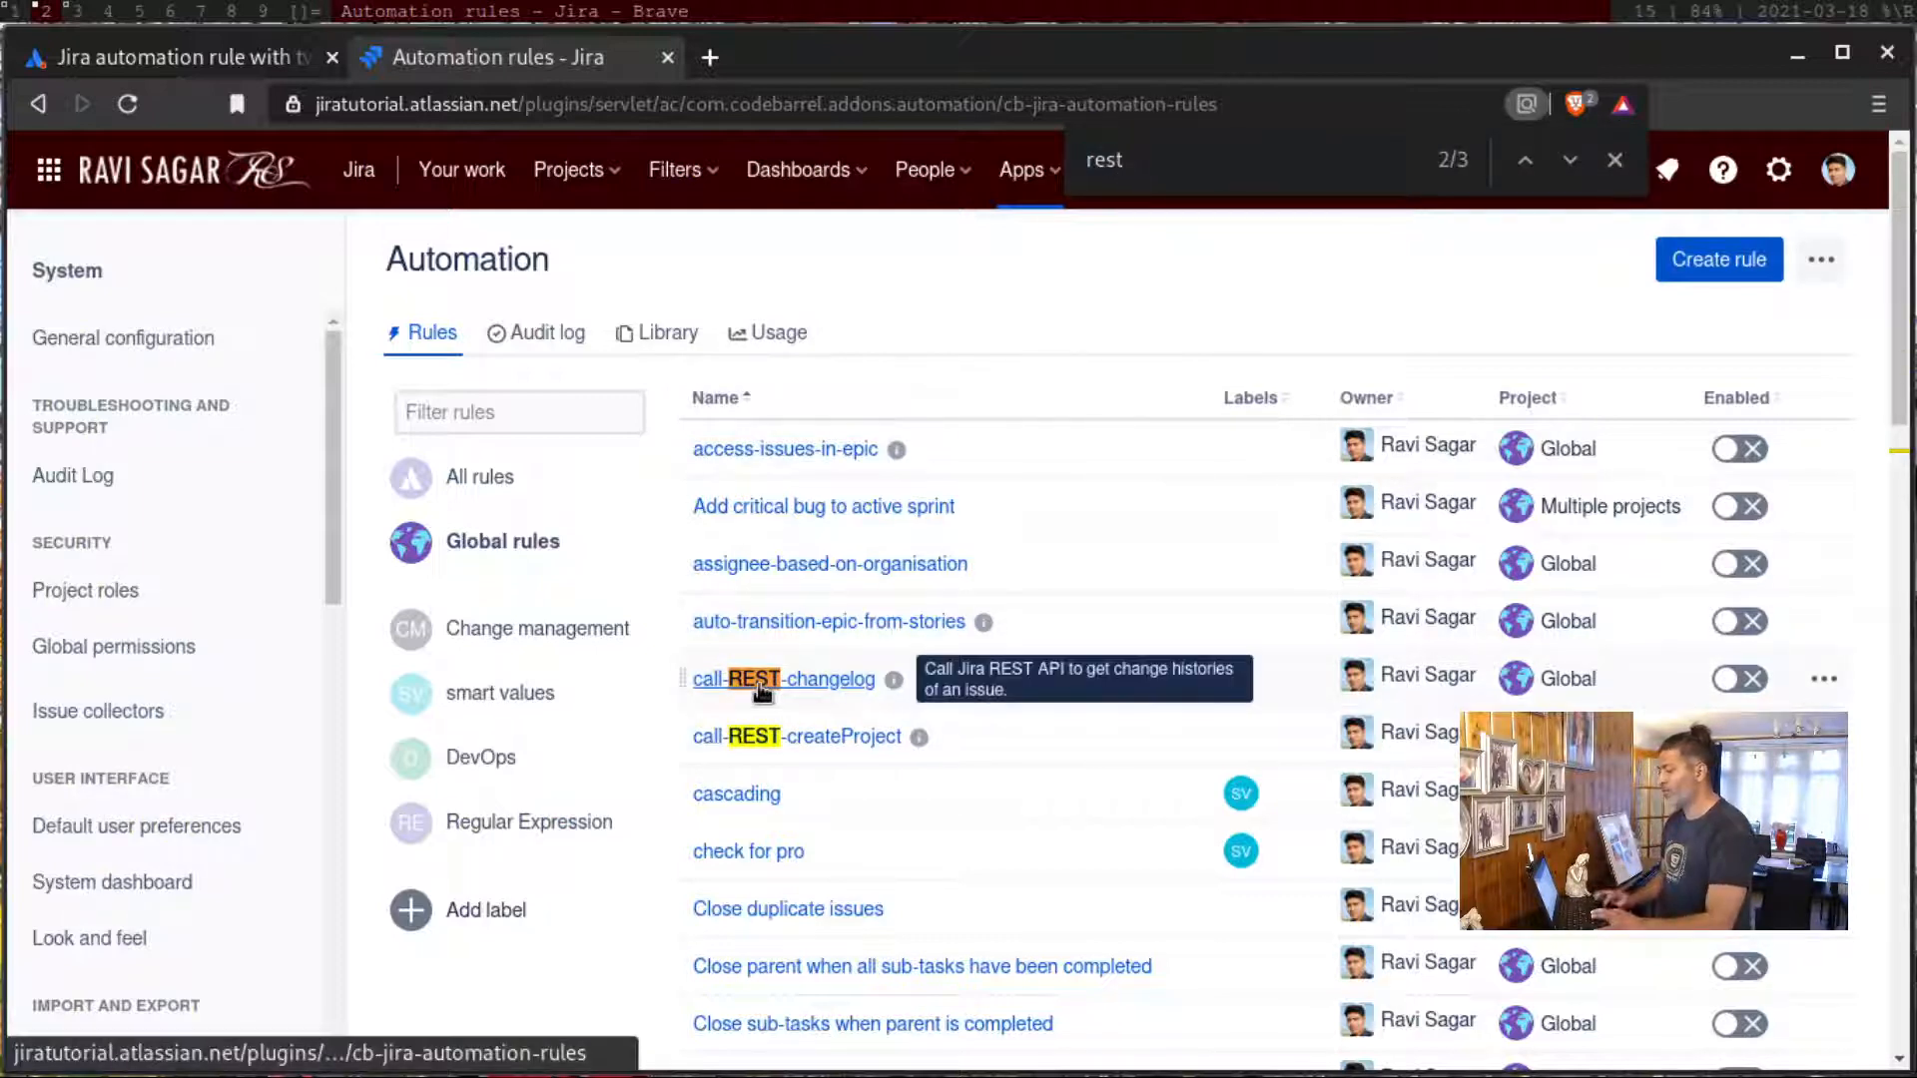
# - Open the call-REST-changelog rule and review its web request, audit-log and comment actions
pyautogui.click(783, 679)
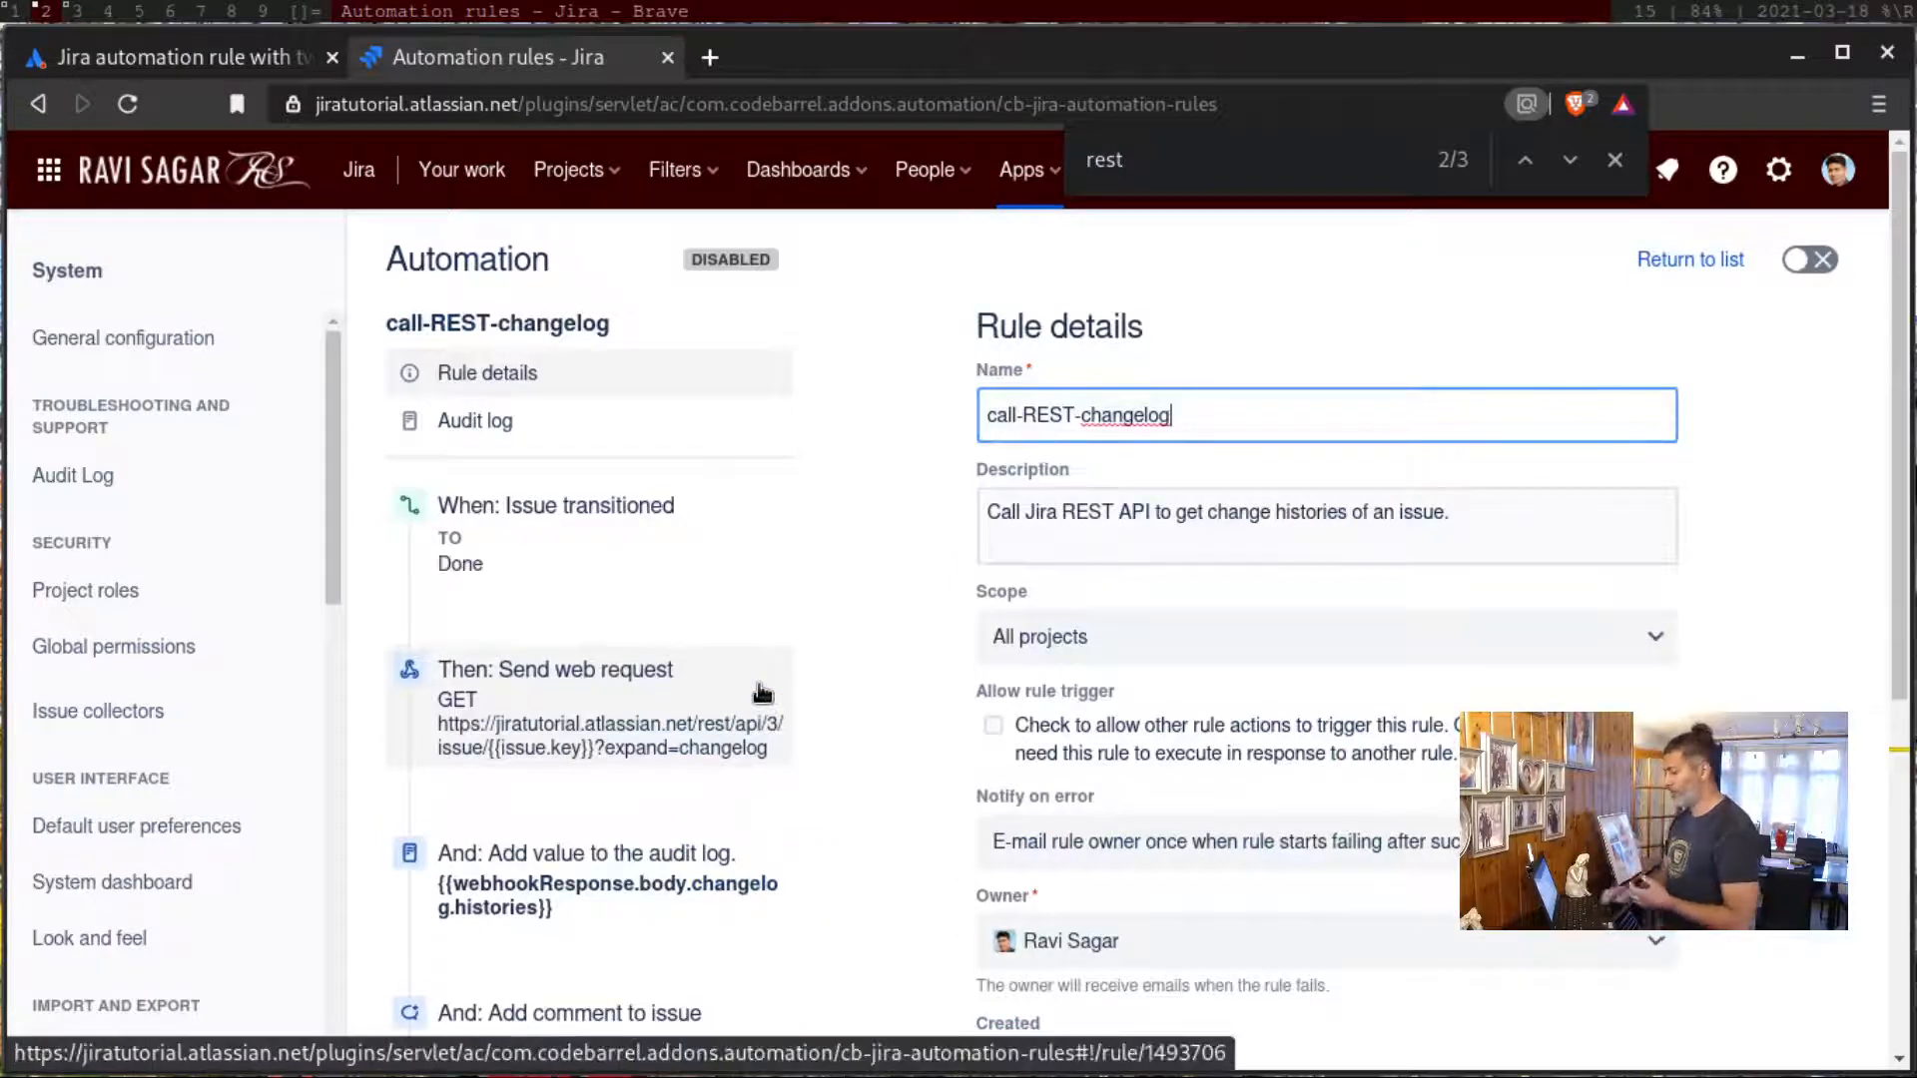
pyautogui.scroll(-3)
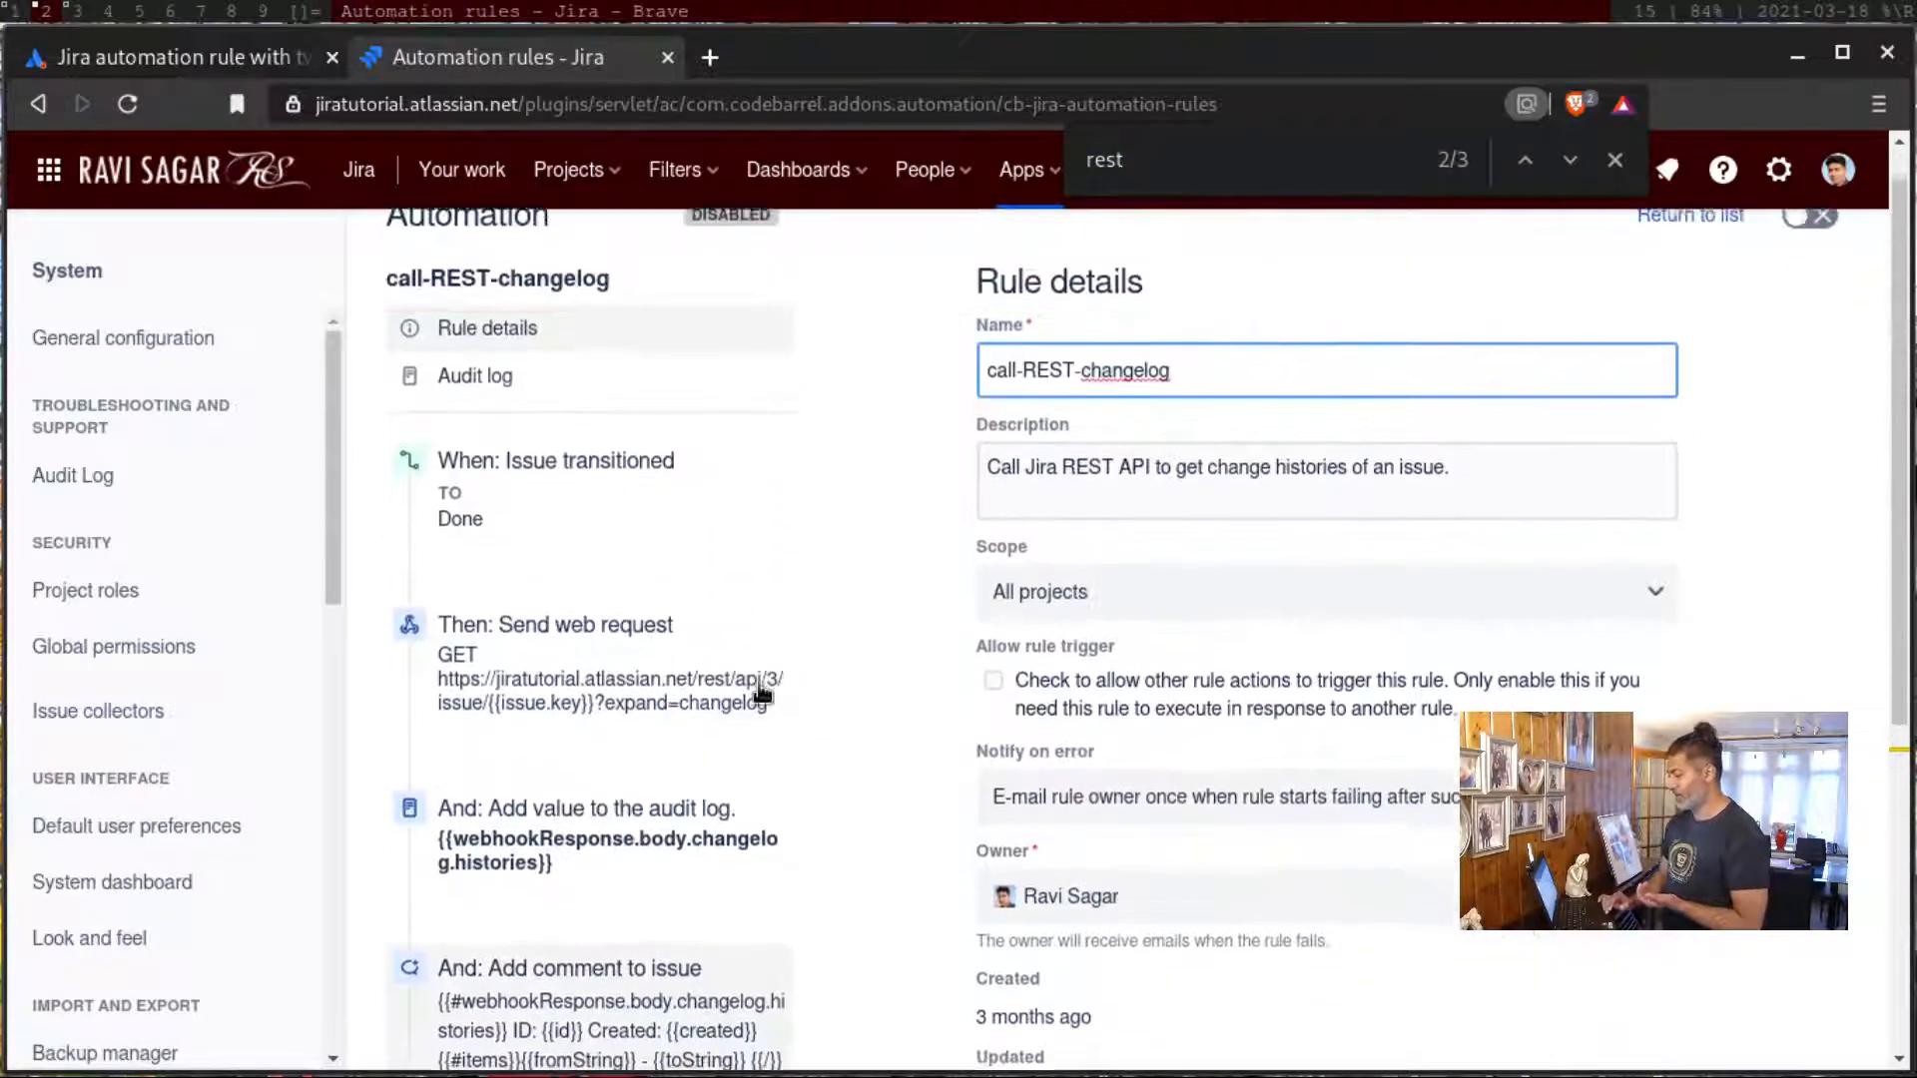
pyautogui.scroll(-3)
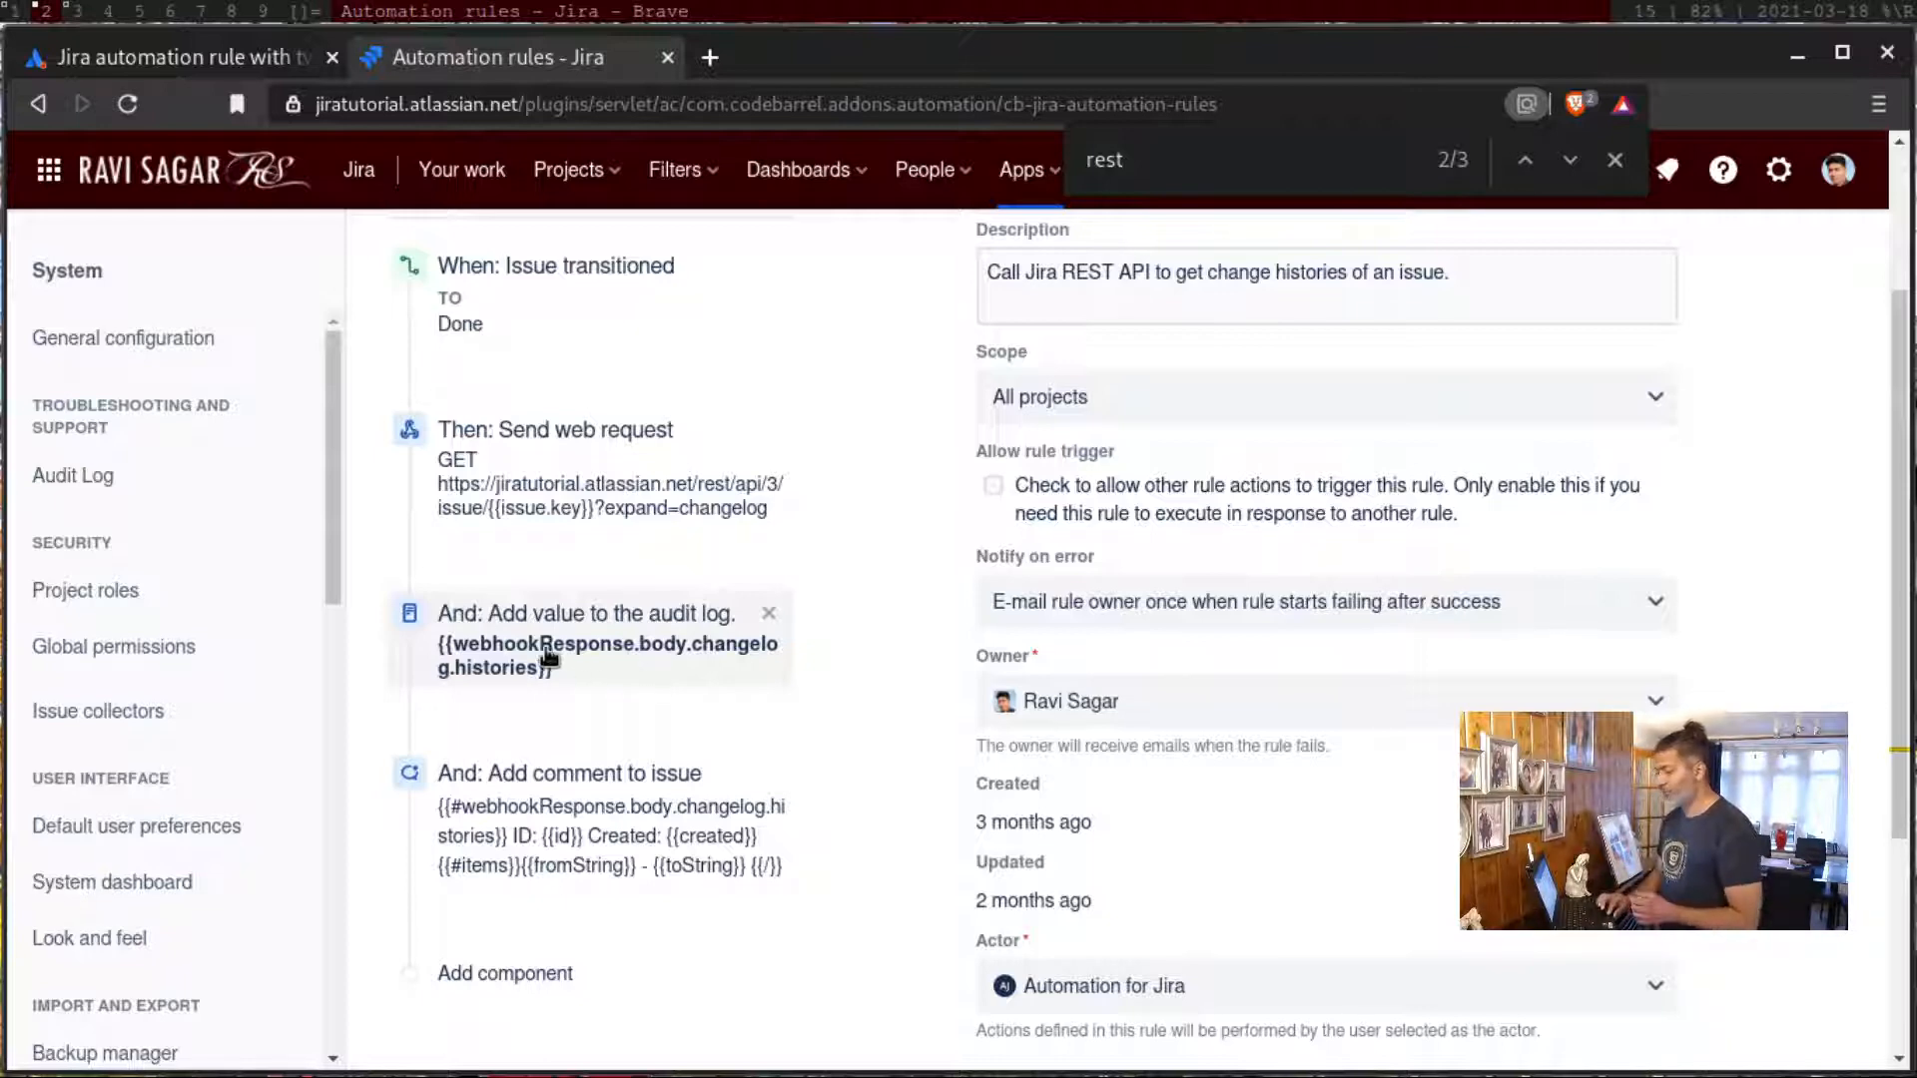
pyautogui.moveTo(547, 657)
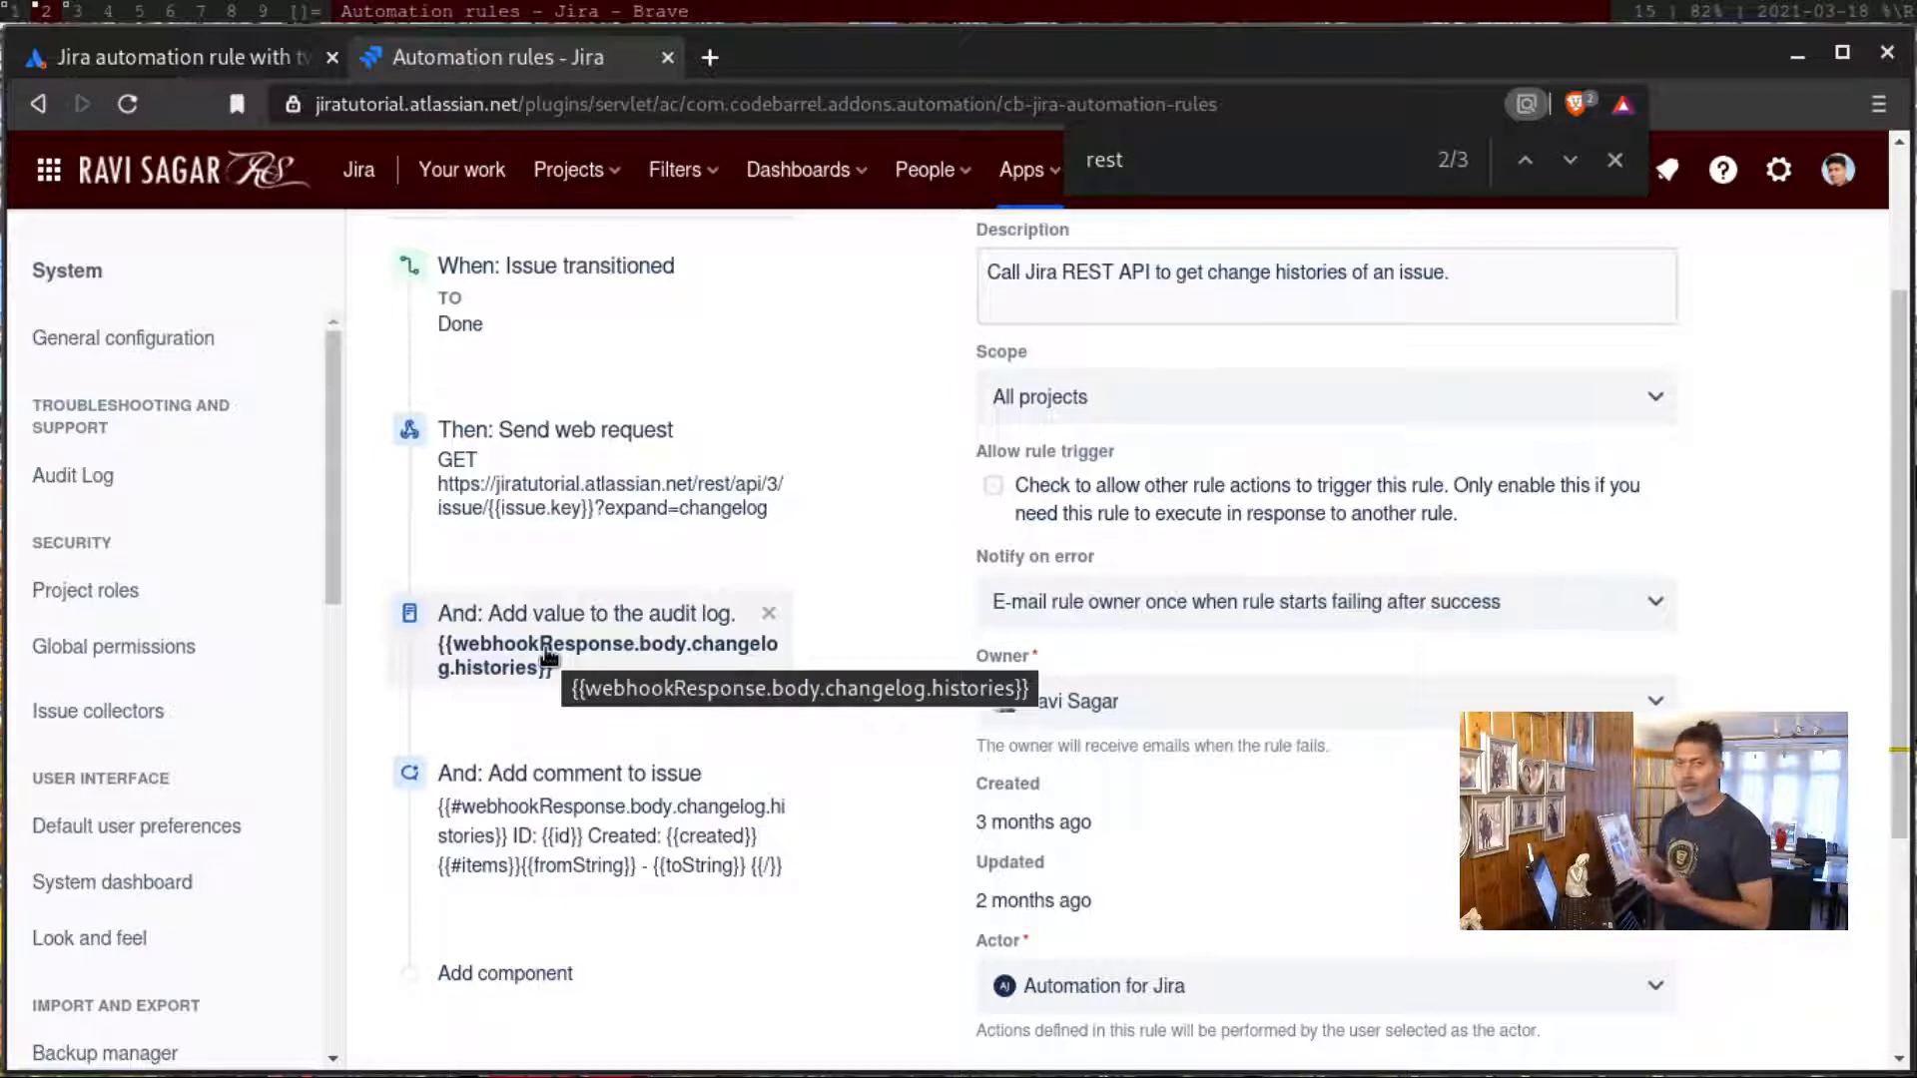